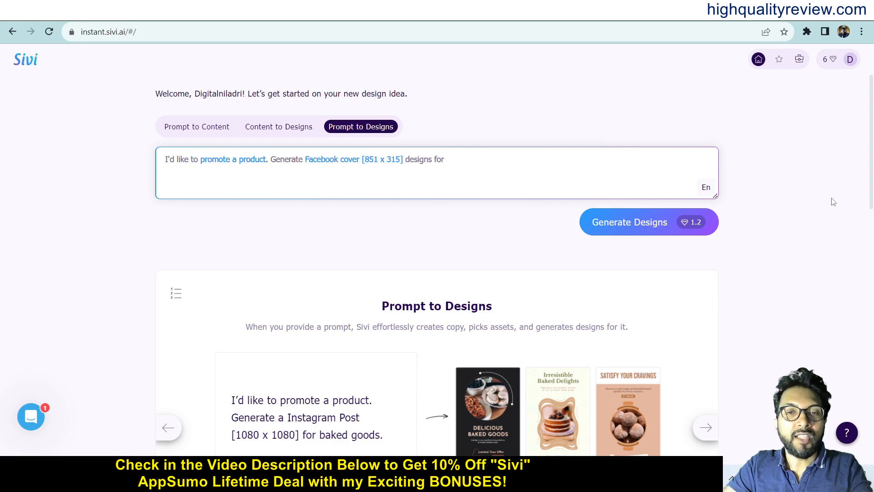
mouse_move(798, 325)
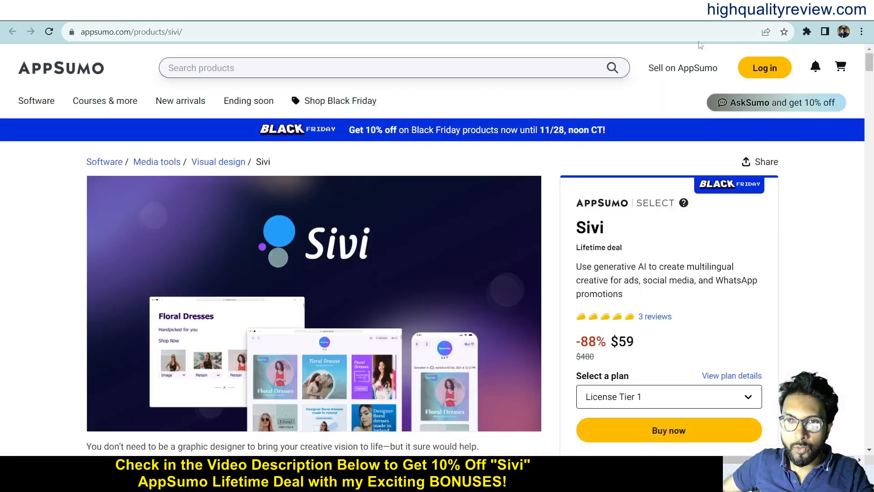
- Highlight the $59 price and scroll to the $59, $129 and $239 license tiers
double_click(621, 341)
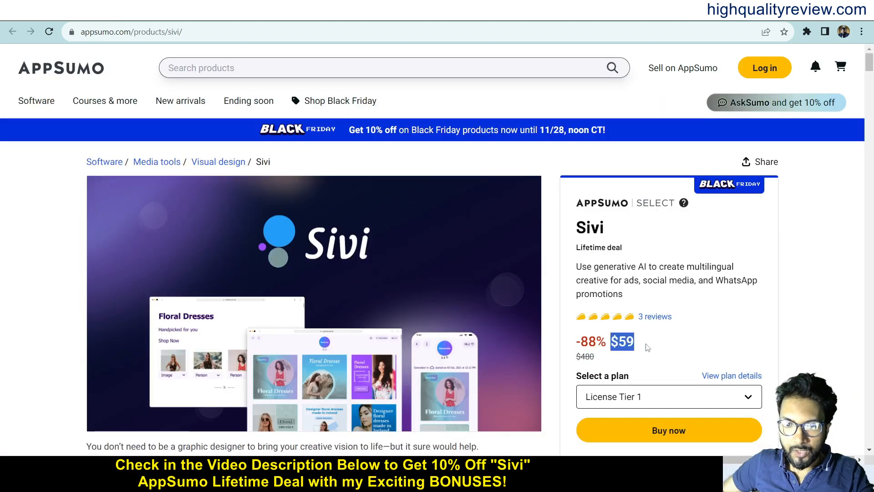
scroll(down, 3)
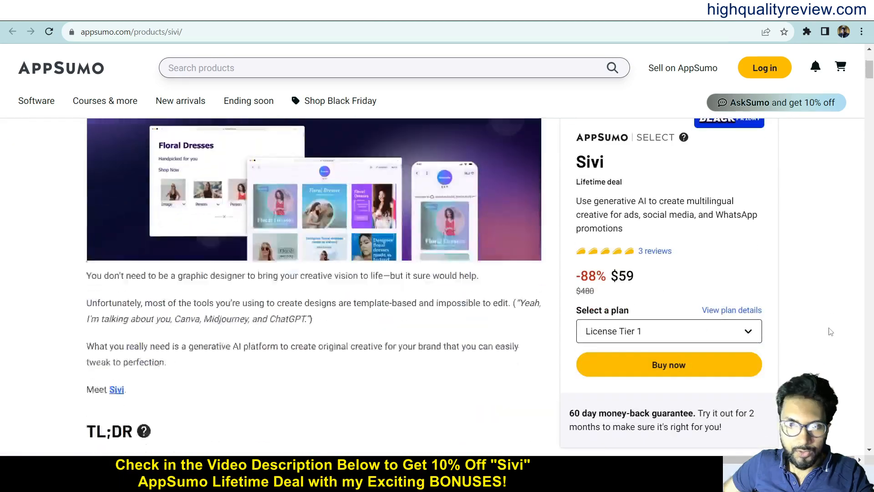
scroll(down, 3)
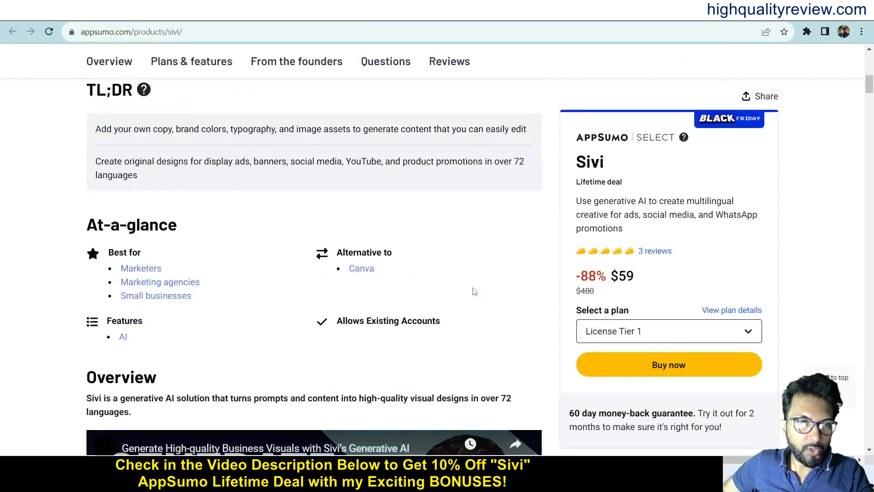
mouse_move(160, 282)
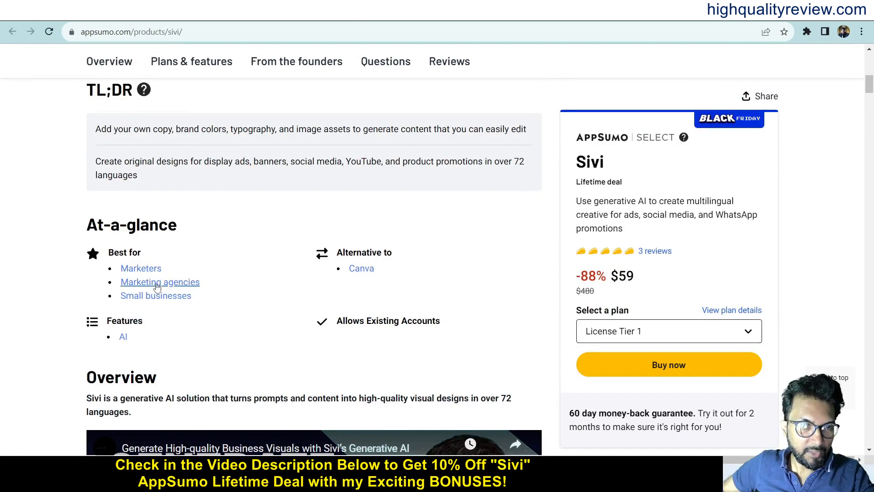
mouse_move(243, 312)
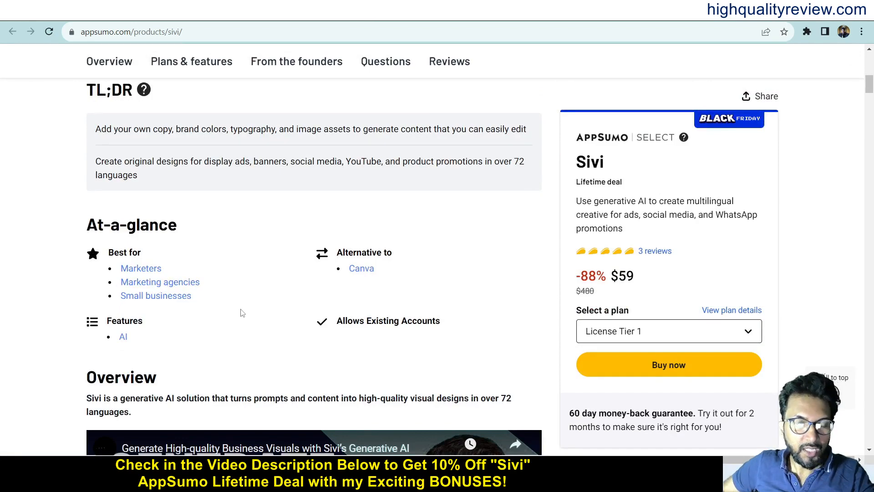
scroll(down, 3)
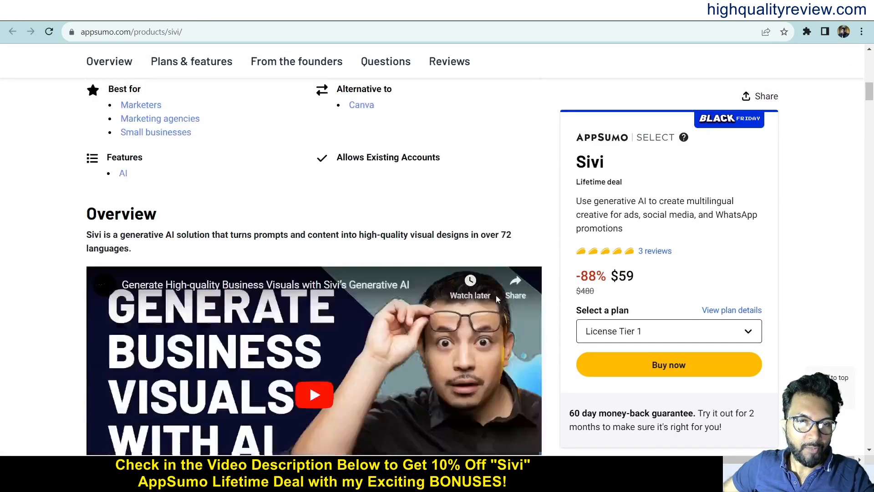
scroll(down, 3)
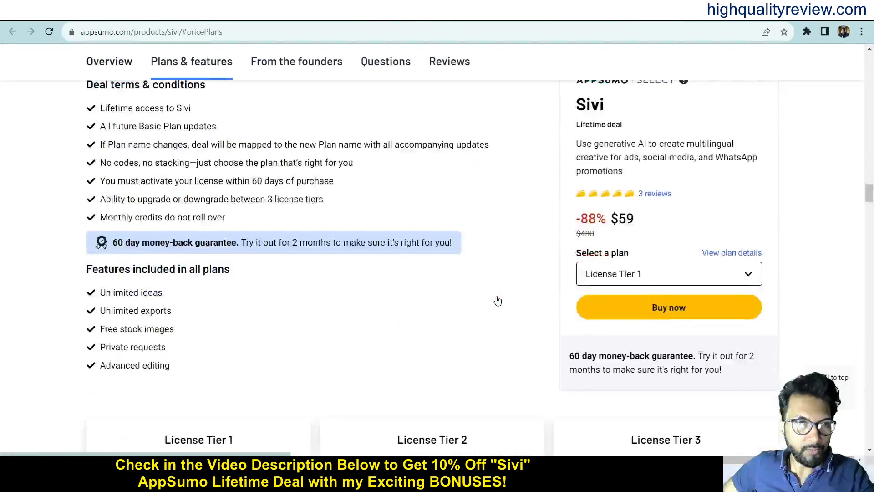
scroll(up, 3)
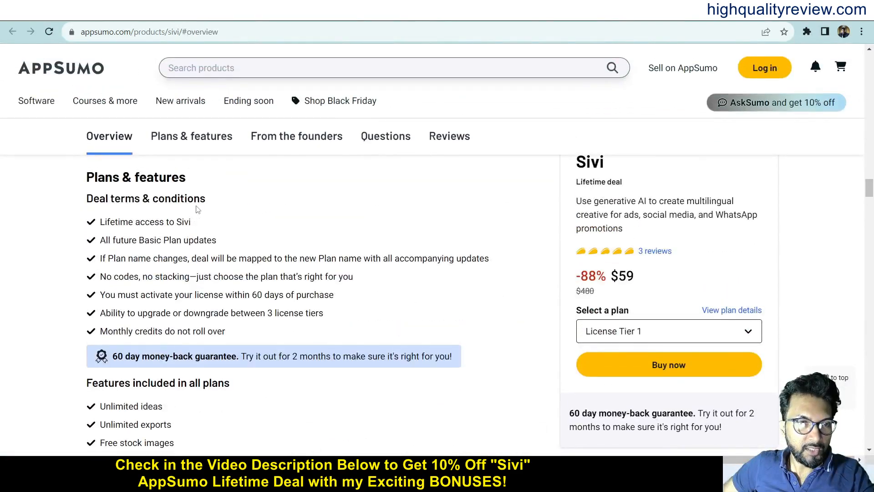
scroll(down, 3)
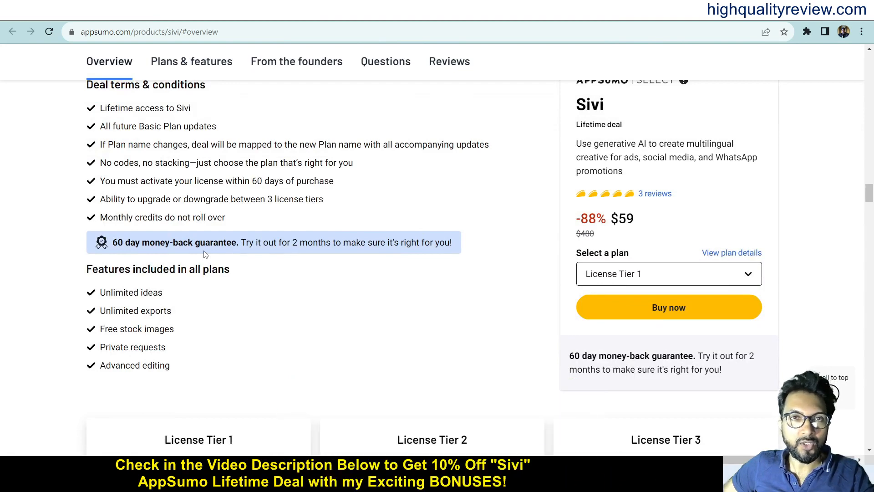
scroll(down, 3)
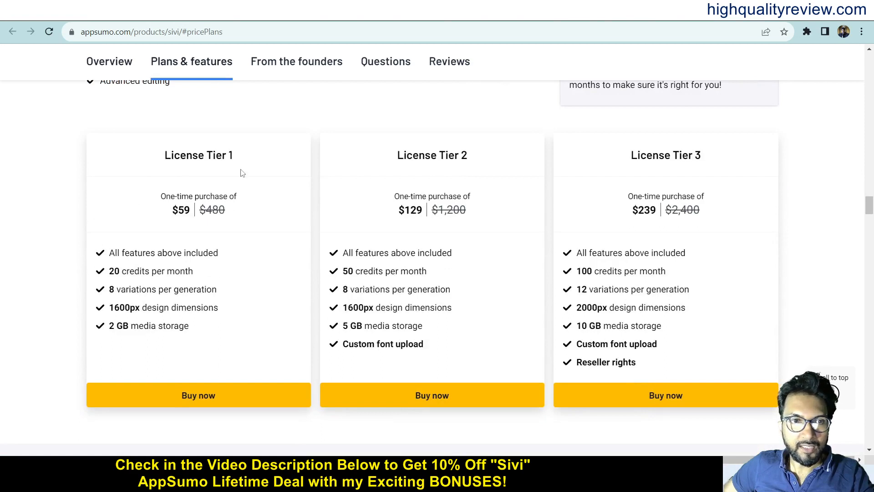
mouse_move(159, 221)
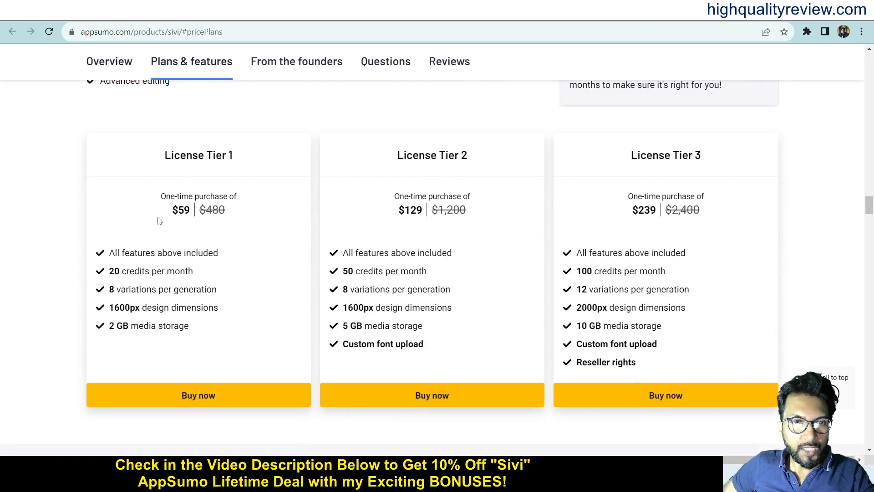
mouse_move(631, 224)
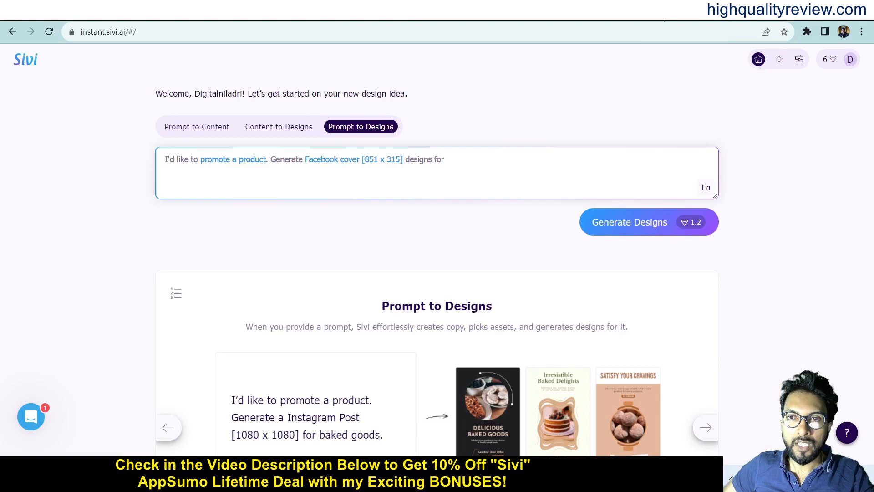
- Switch to Prompt to Content and view the purposes besides 'promote a product'
click(197, 126)
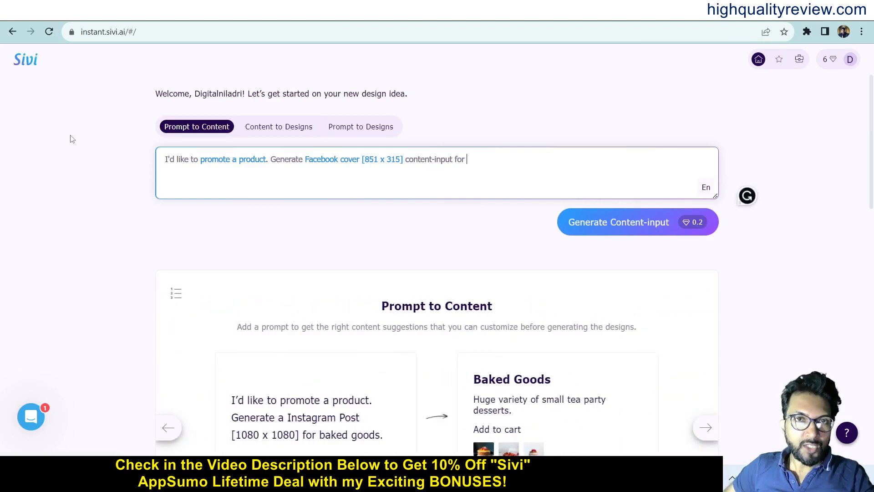
mouse_move(274, 132)
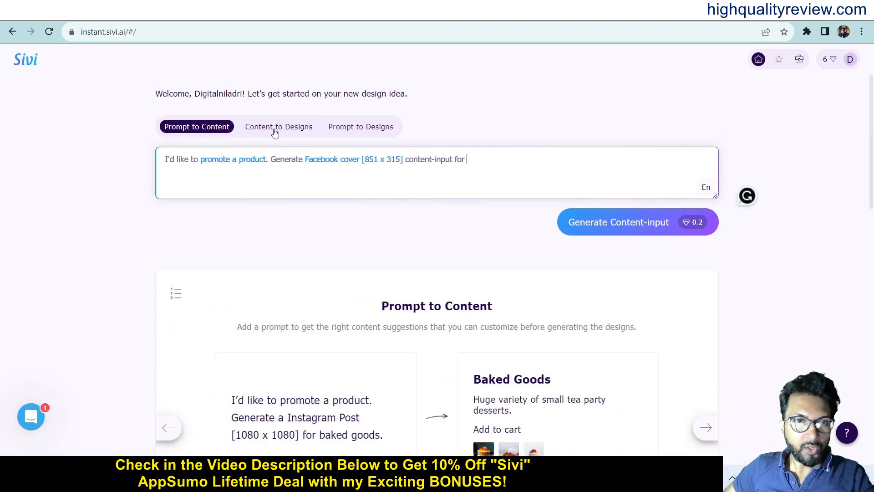
mouse_move(361, 127)
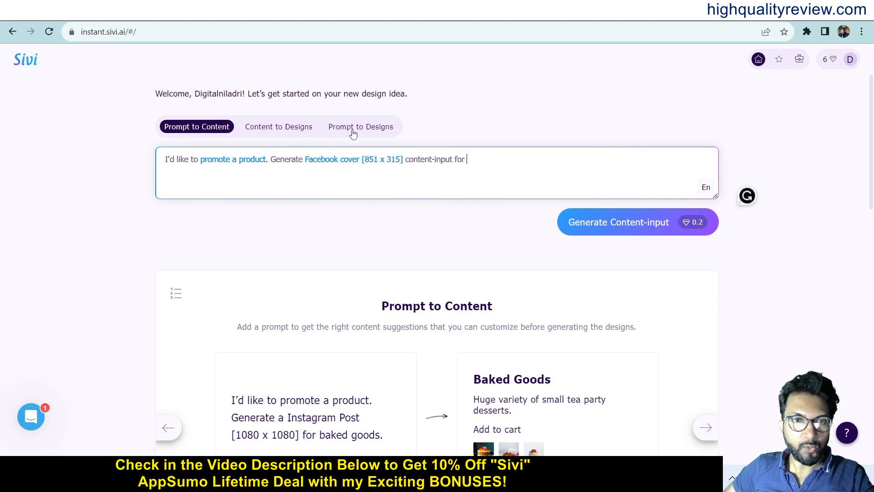
mouse_move(149, 175)
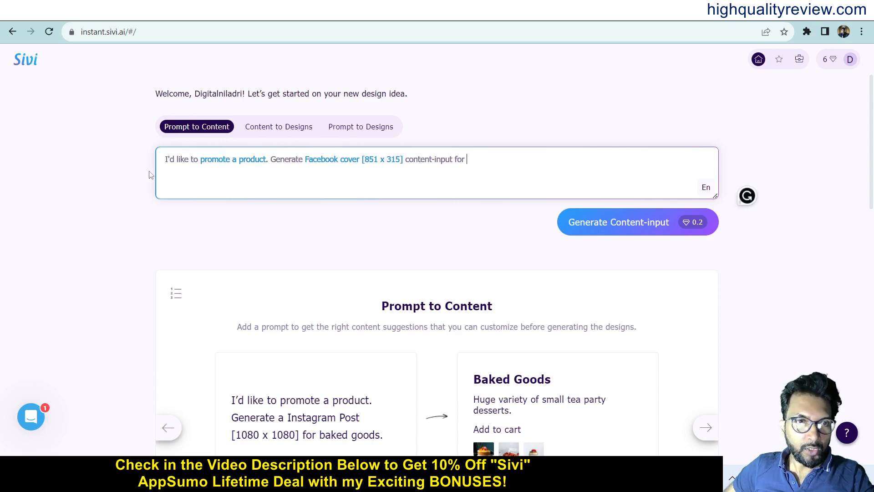
click(233, 159)
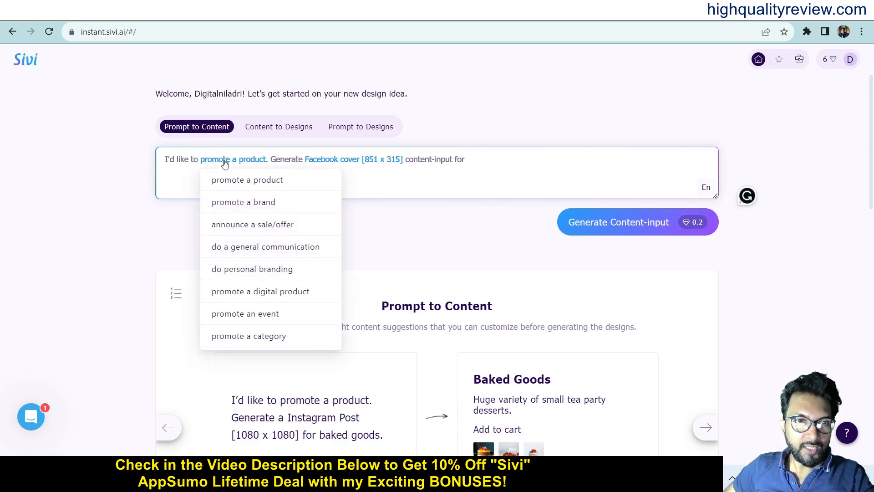
mouse_move(232, 178)
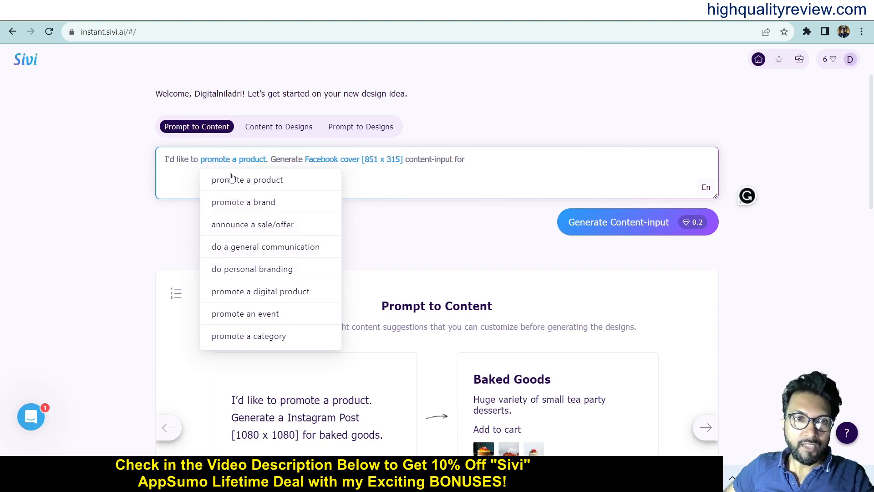
mouse_move(238, 208)
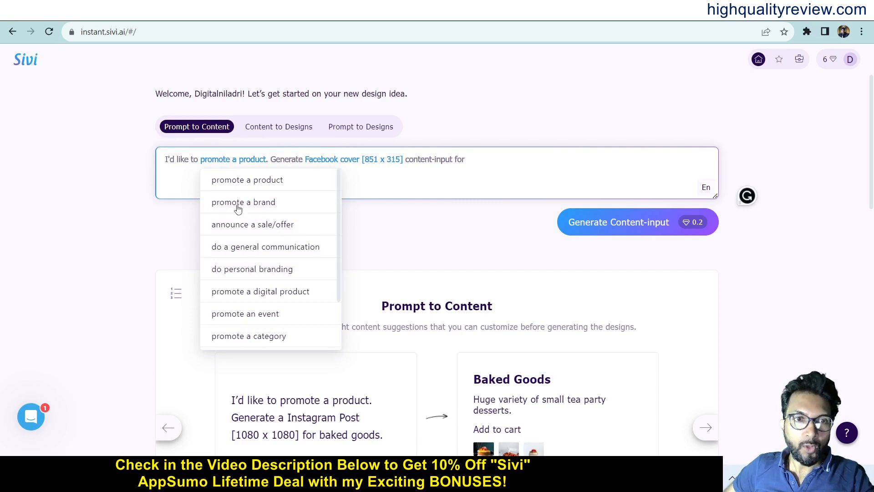
mouse_move(249, 229)
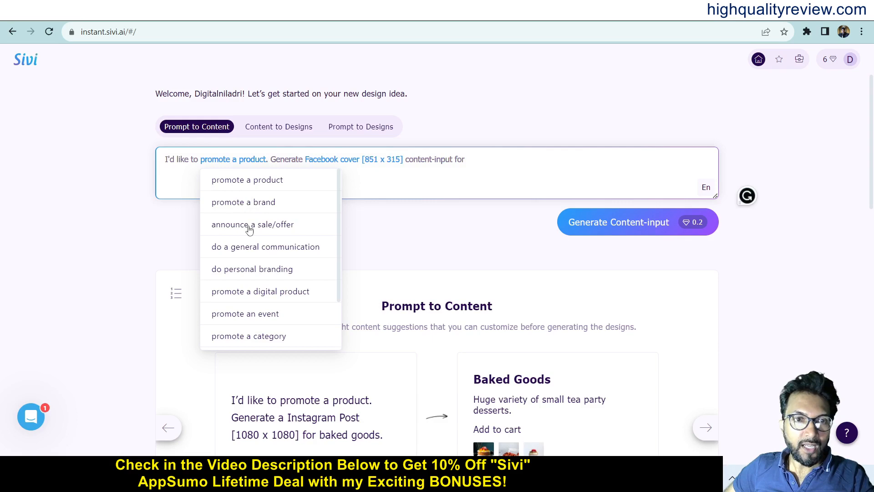
mouse_move(243, 253)
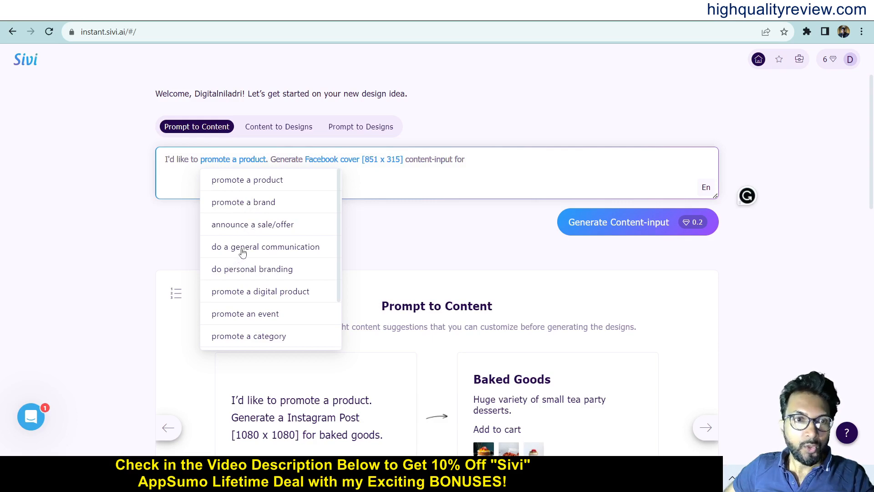
mouse_move(245, 274)
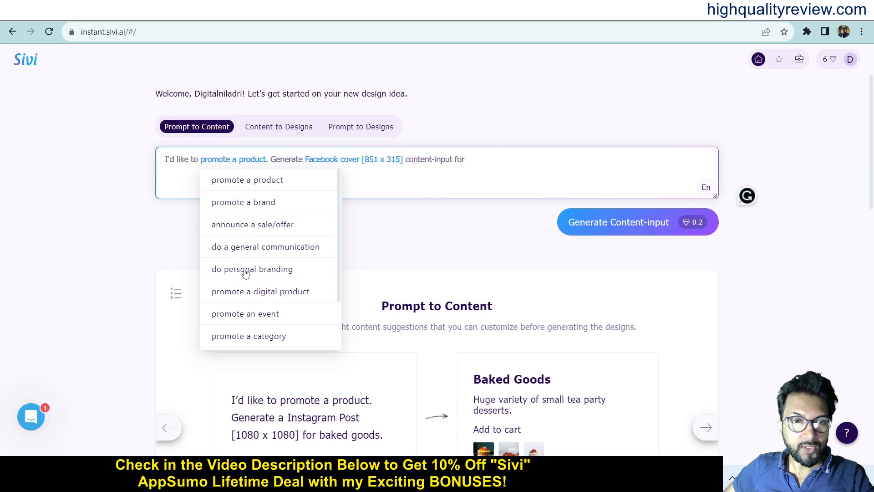
mouse_move(244, 318)
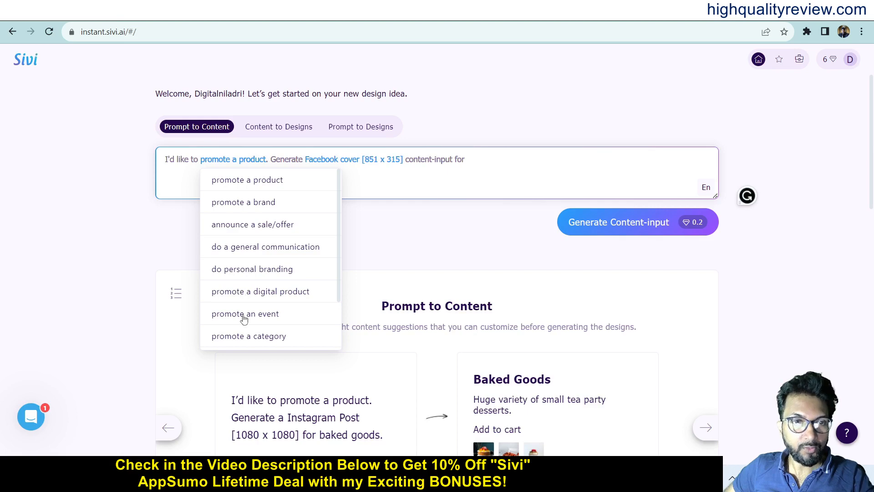
mouse_move(309, 305)
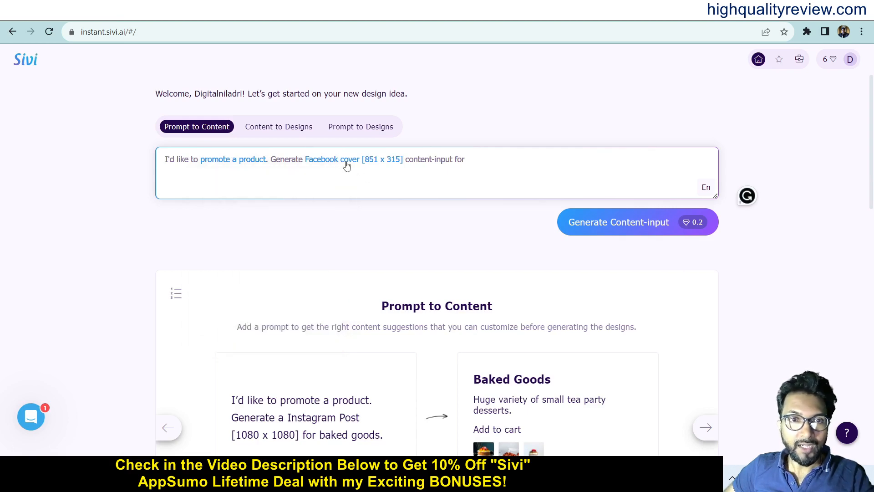
- Choose Twitter Post 1024x512 as the prompt's medium and close the choices
click(344, 159)
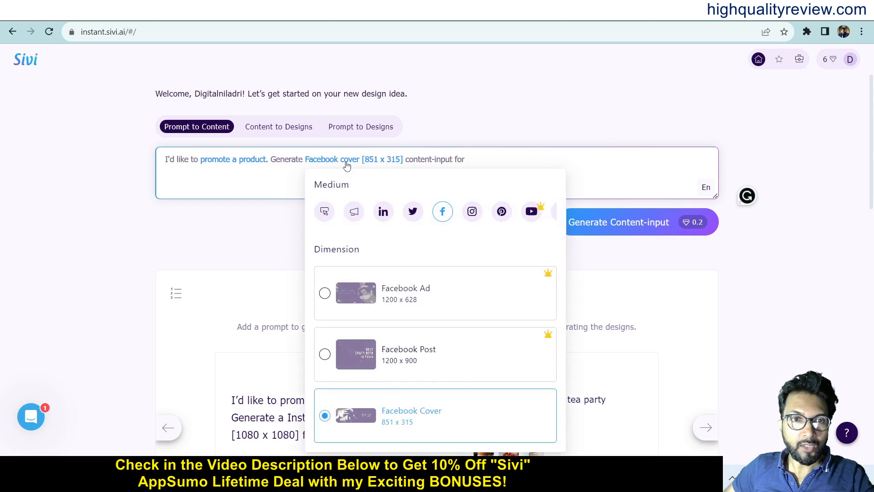
mouse_move(355, 211)
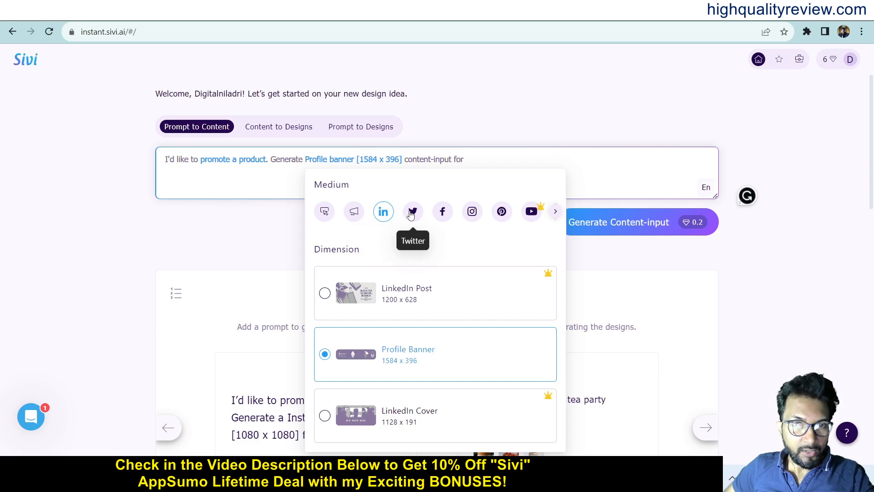
click(412, 211)
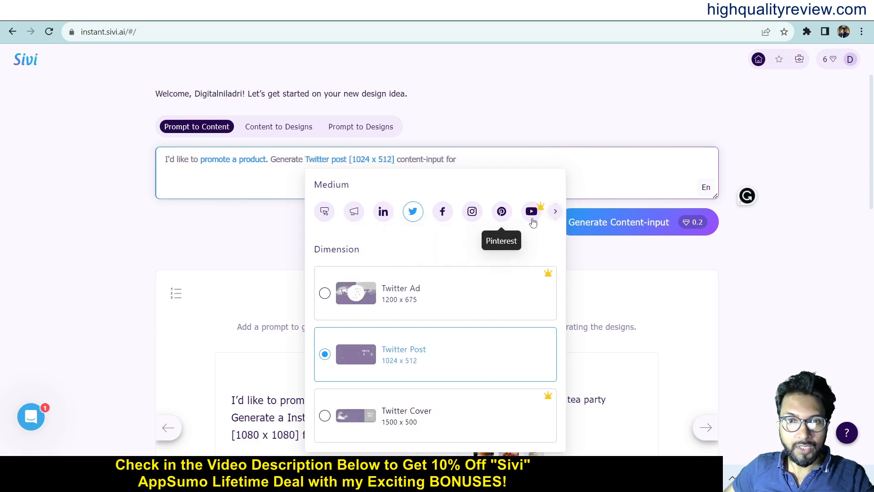
mouse_move(440, 237)
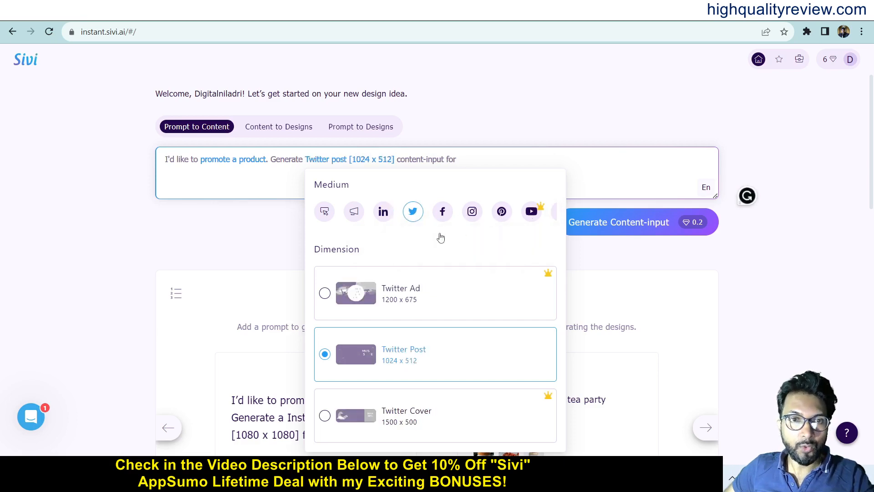
mouse_move(288, 232)
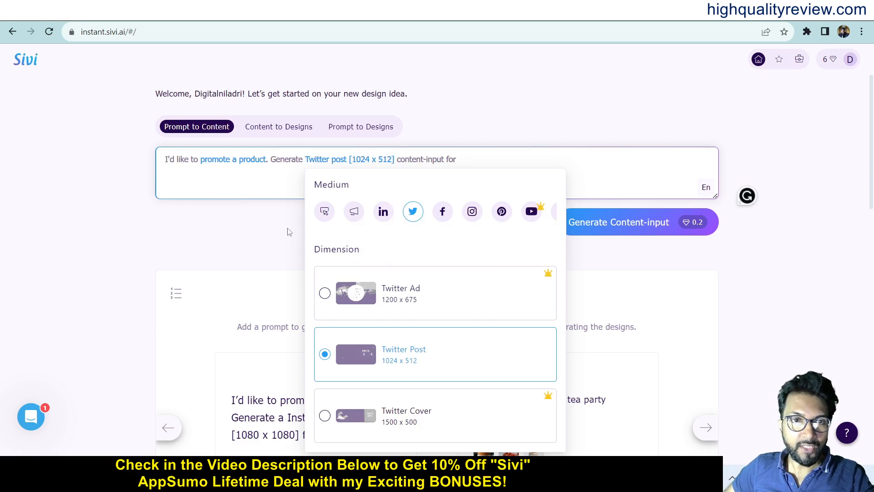
click(233, 228)
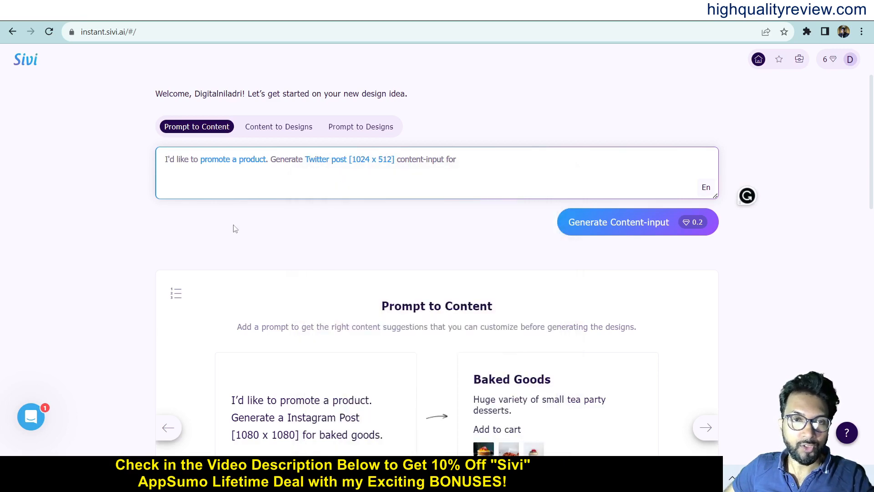
mouse_move(59, 255)
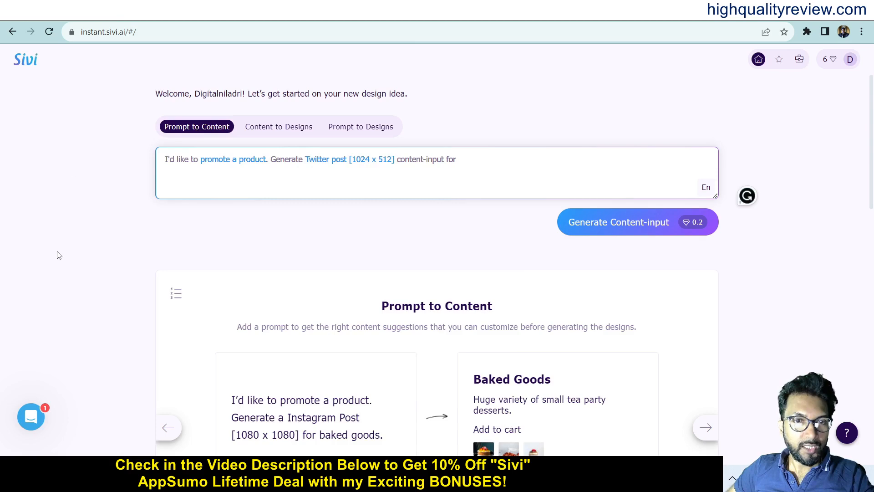
- Advance the example carousel past Canva vs Sivi to the Content to Designs example
scroll(down, 3)
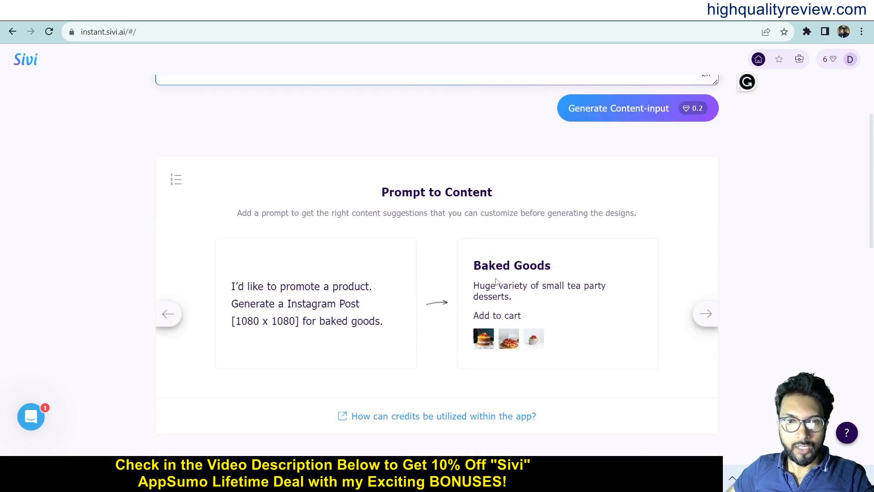
mouse_move(269, 219)
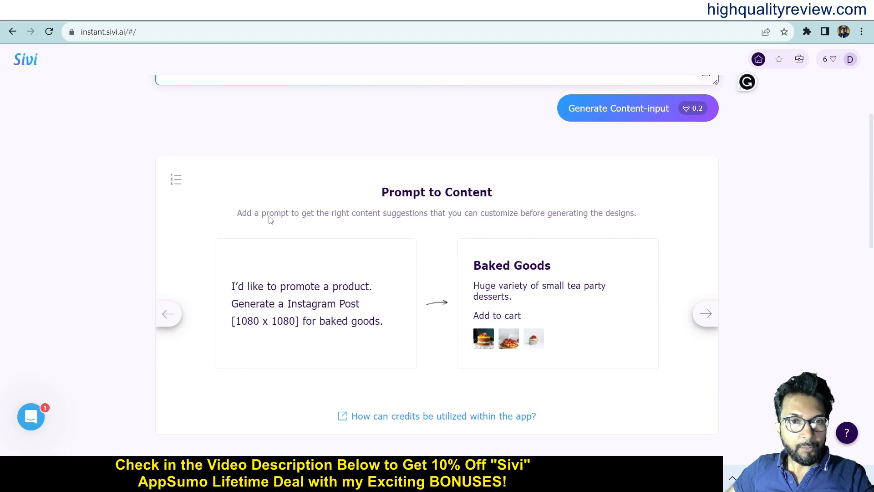
mouse_move(418, 229)
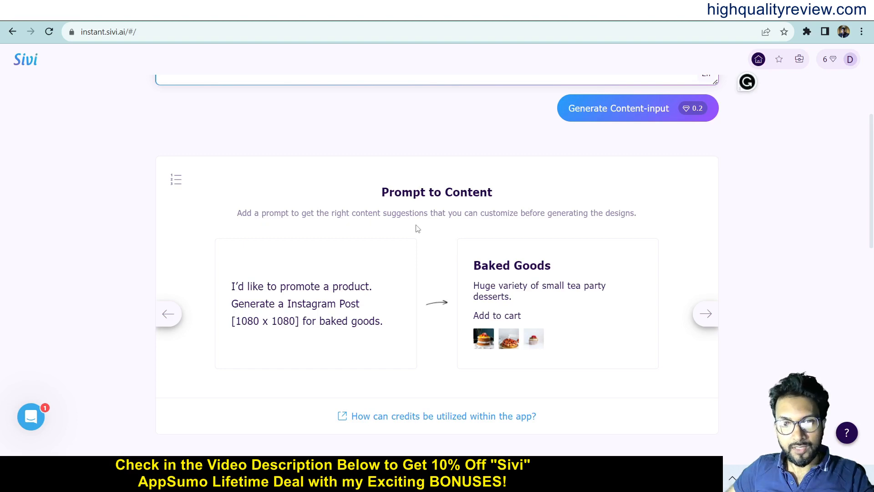
mouse_move(610, 219)
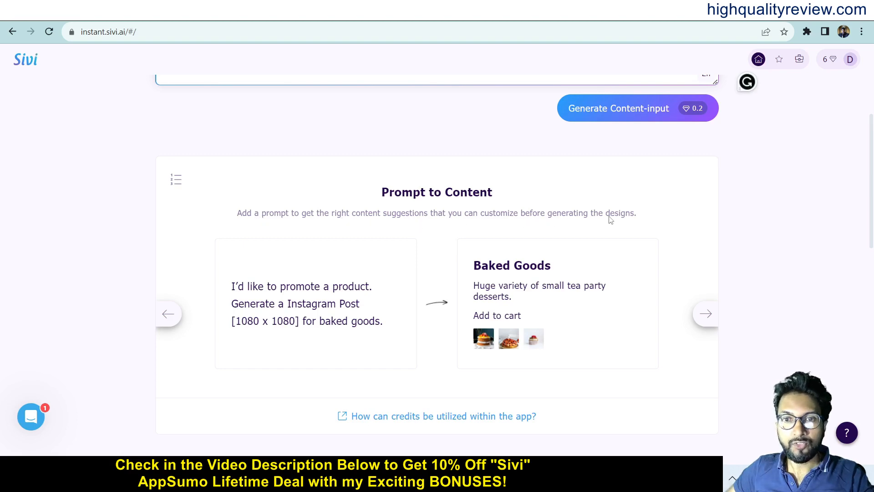
mouse_move(255, 290)
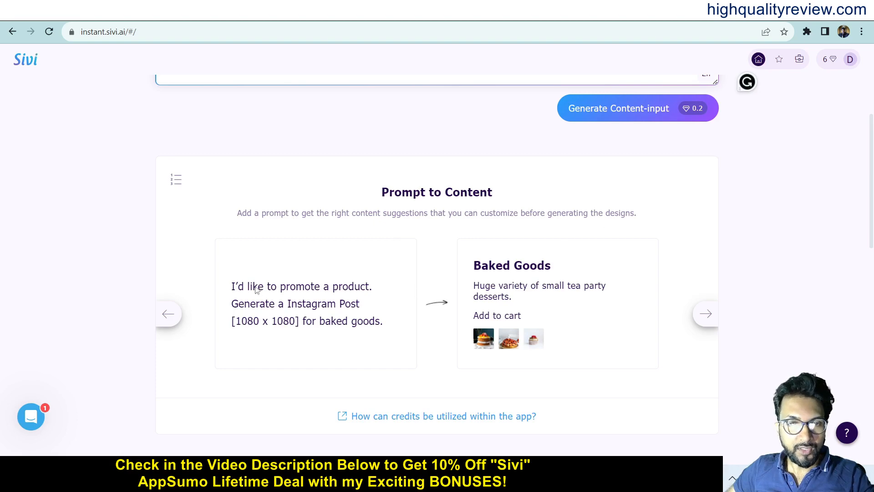
mouse_move(718, 318)
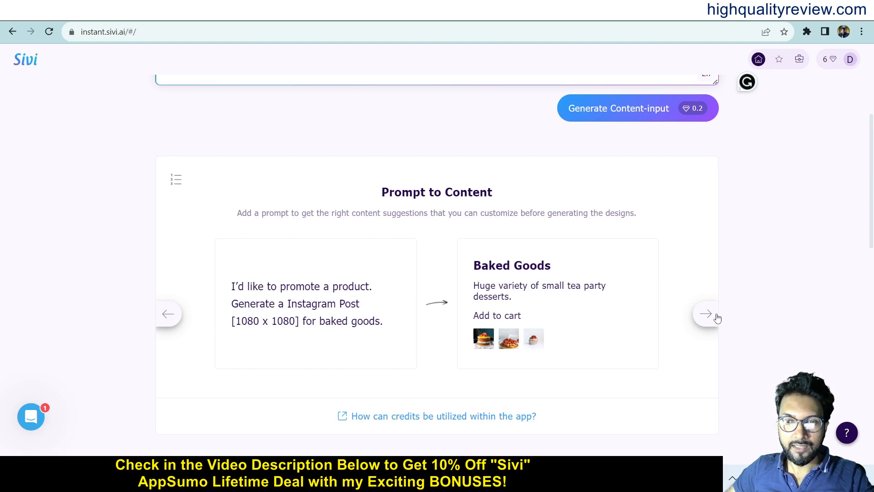
click(707, 314)
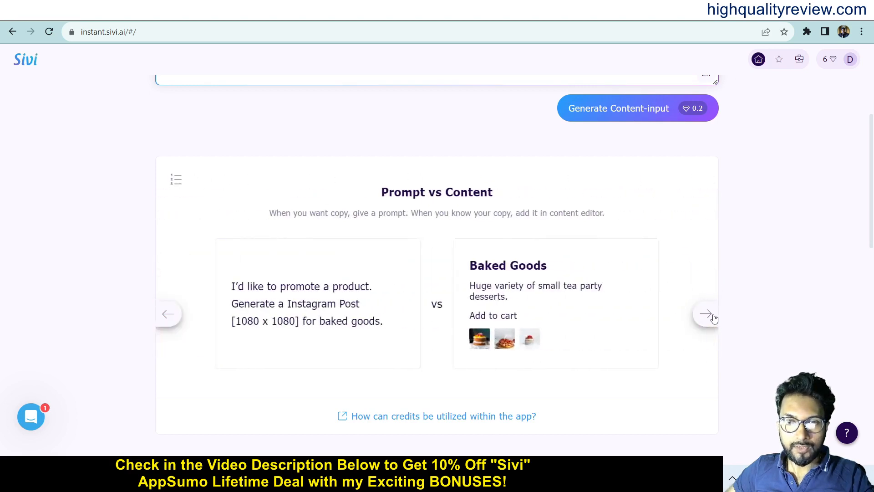
click(707, 314)
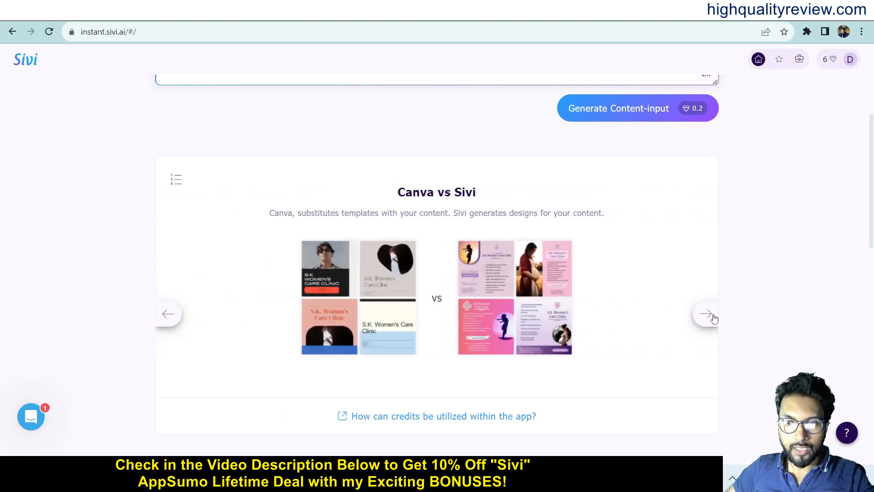
click(706, 313)
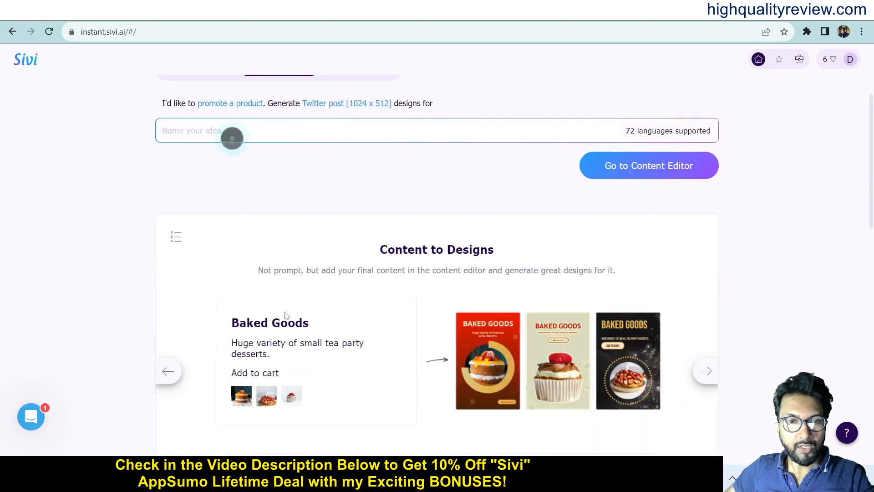
- Toggle from Prompt to Designs back to Prompt to Content and list the post purposes
scroll(up, 3)
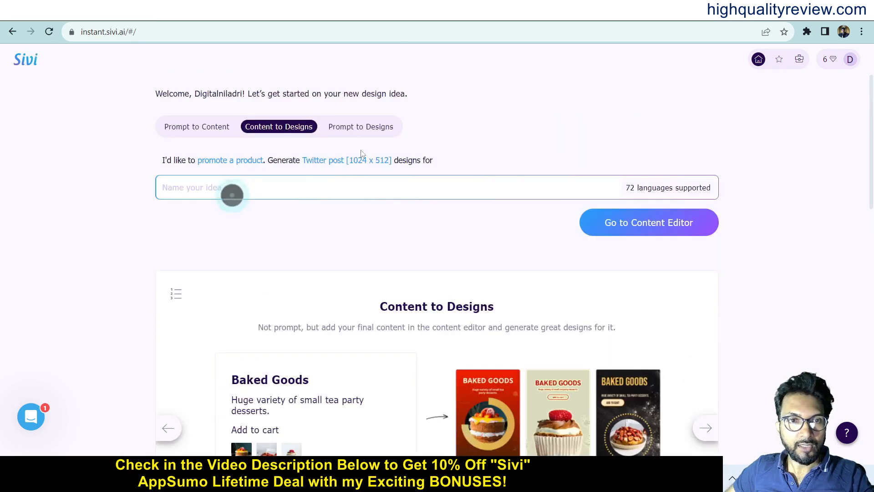
click(361, 127)
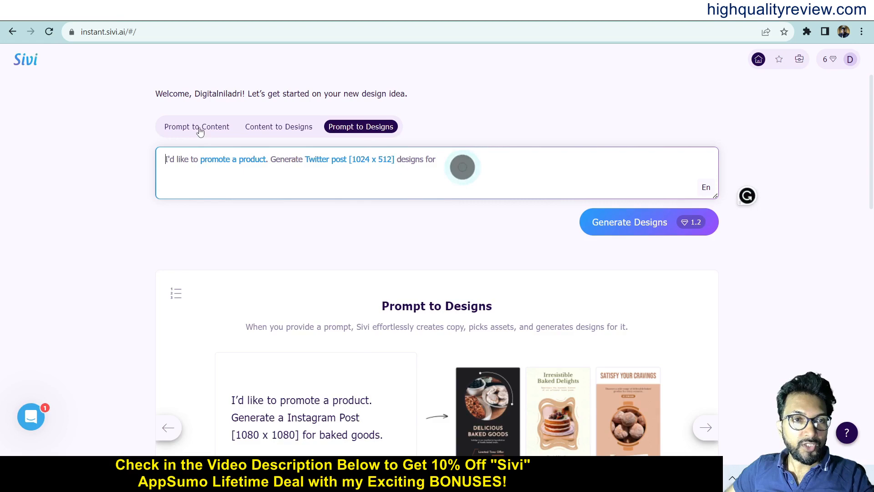
click(196, 126)
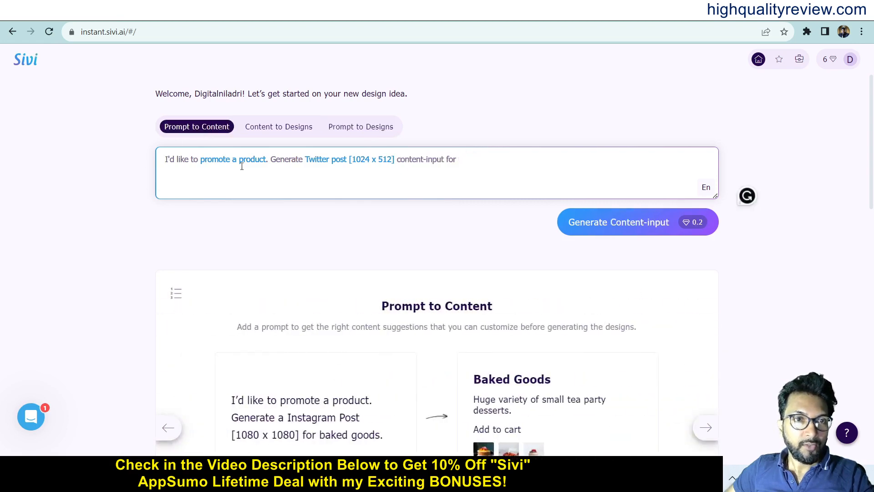
click(233, 159)
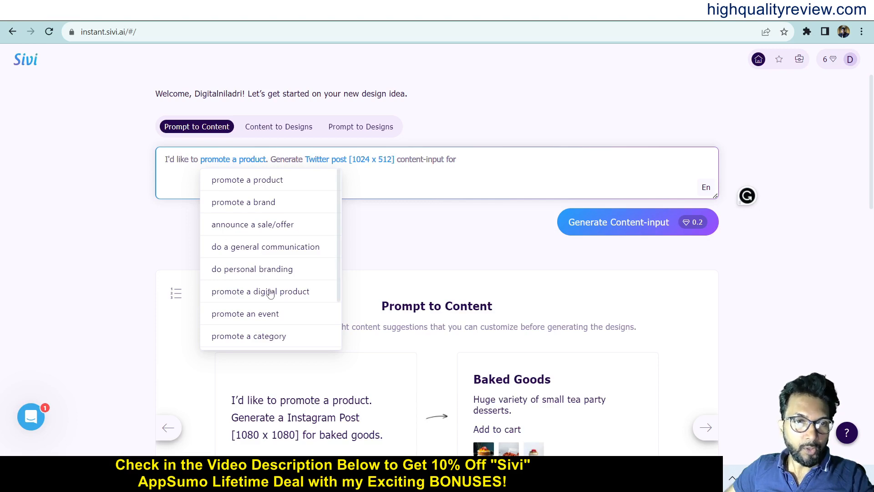
- Set the purpose to 'promote a digital product' and recheck the Twitter post [1024 x 512] format
click(260, 291)
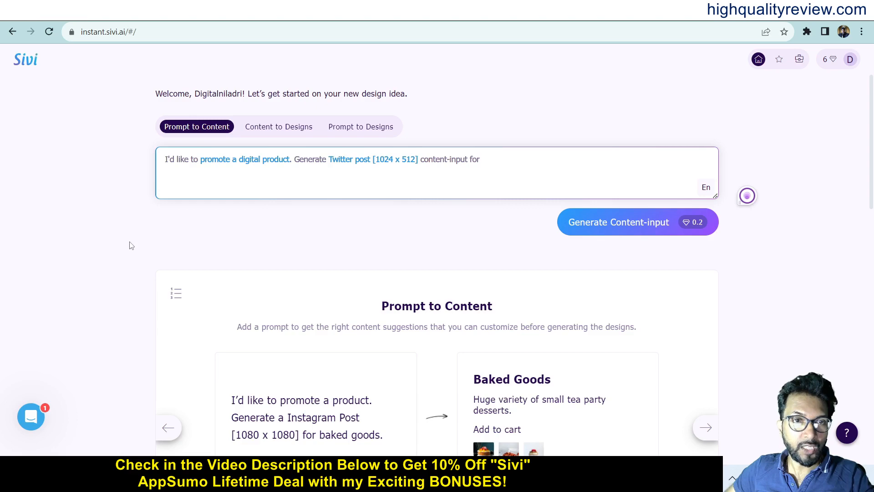
mouse_move(226, 162)
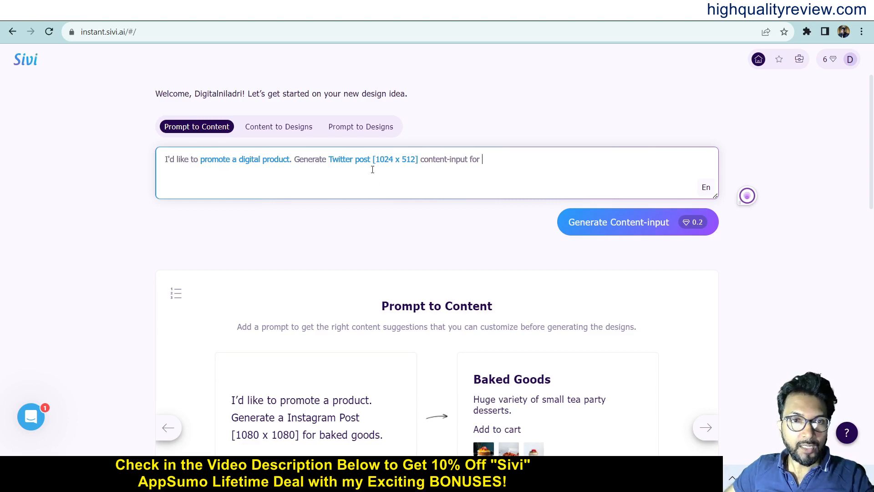
click(373, 159)
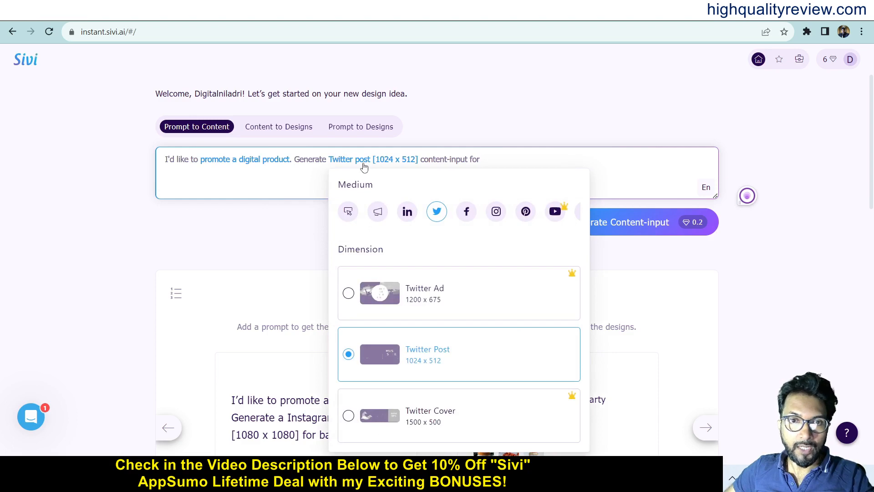
mouse_move(415, 370)
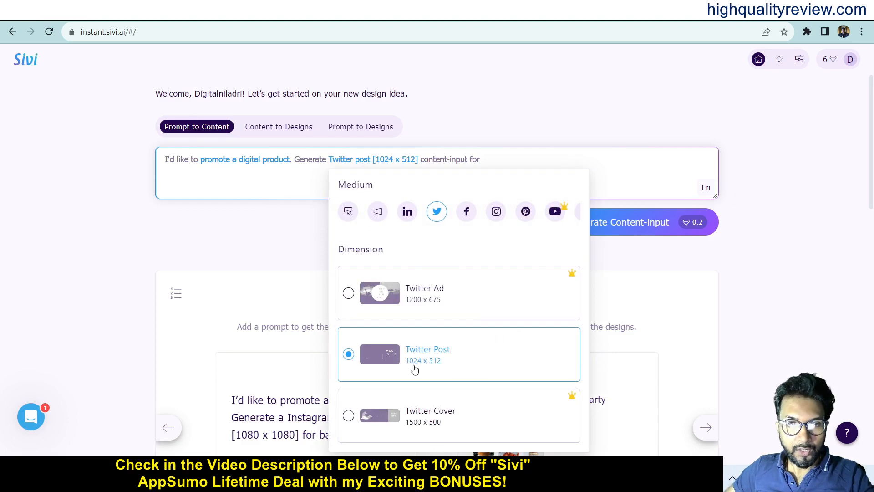
mouse_move(359, 357)
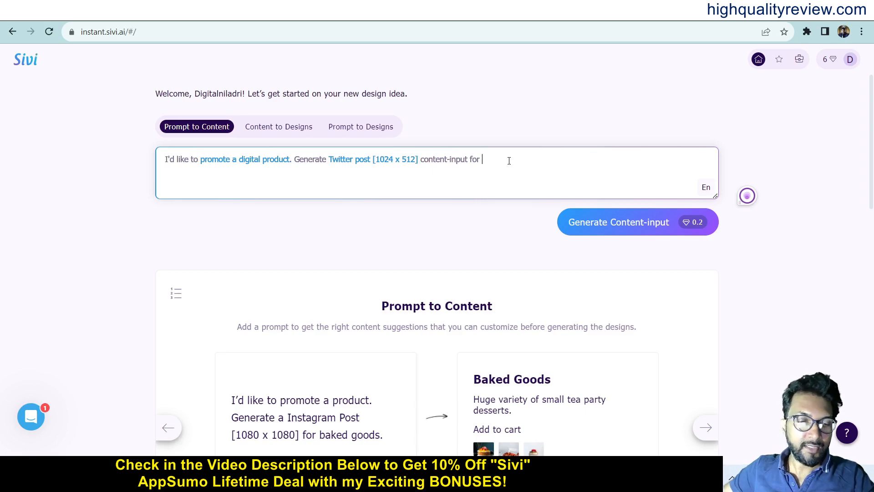
- Type the topic 'boost your construction business with our high quality leads'
text(boost your construction business)
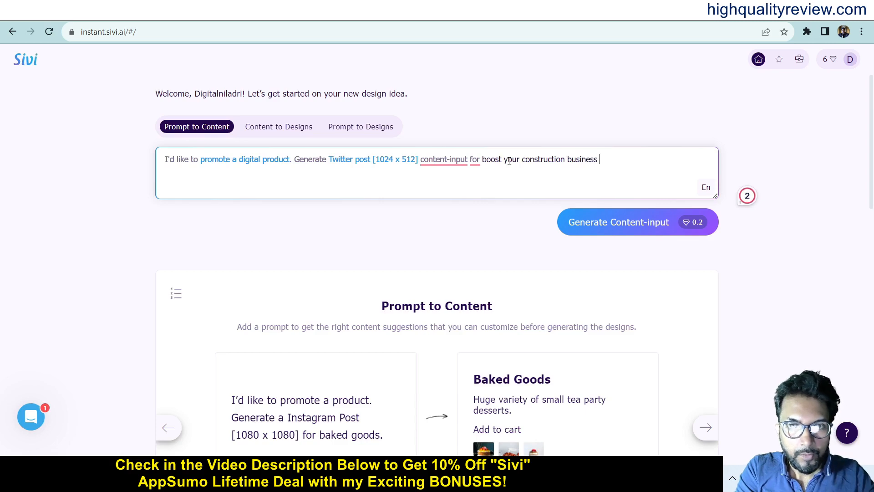
text(with)
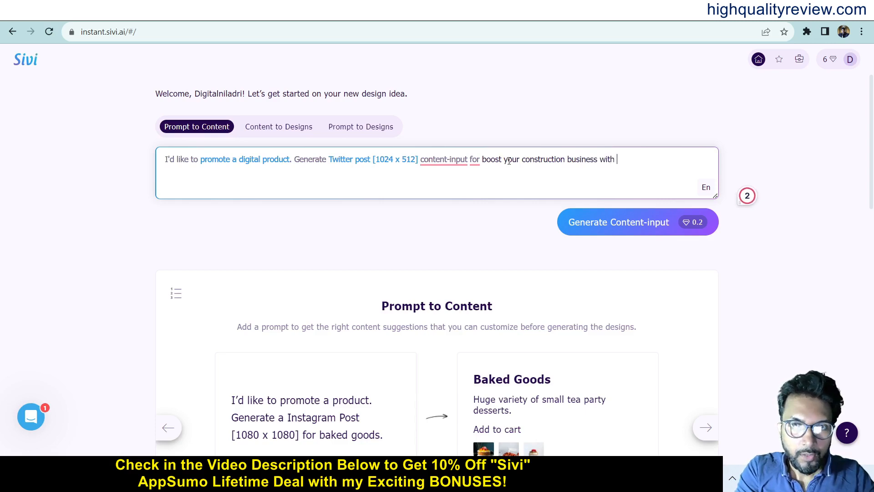
text(our)
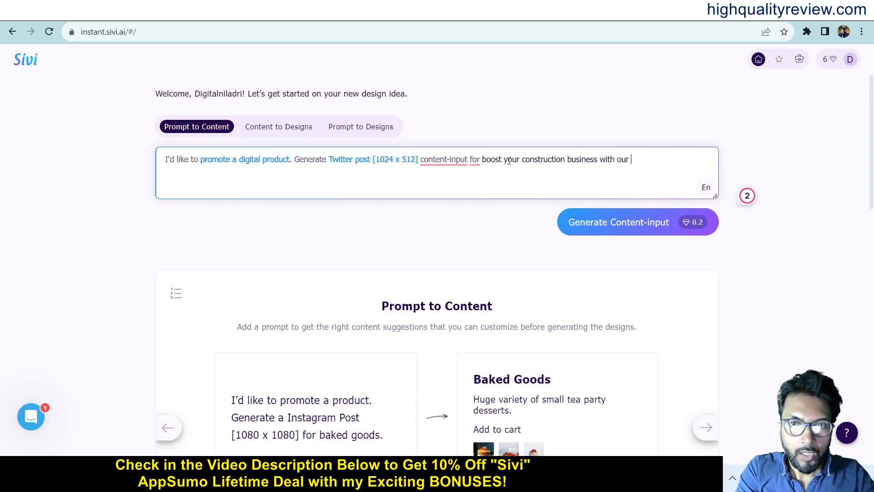
text(high qual)
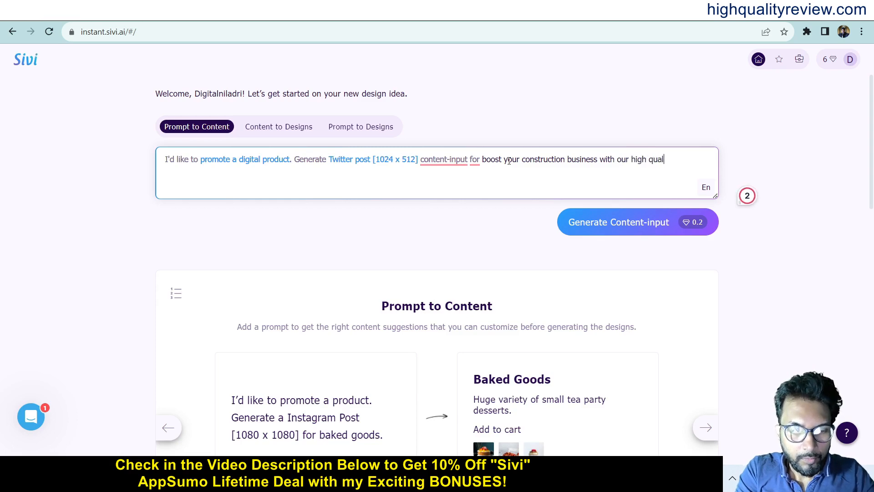
text(ity)
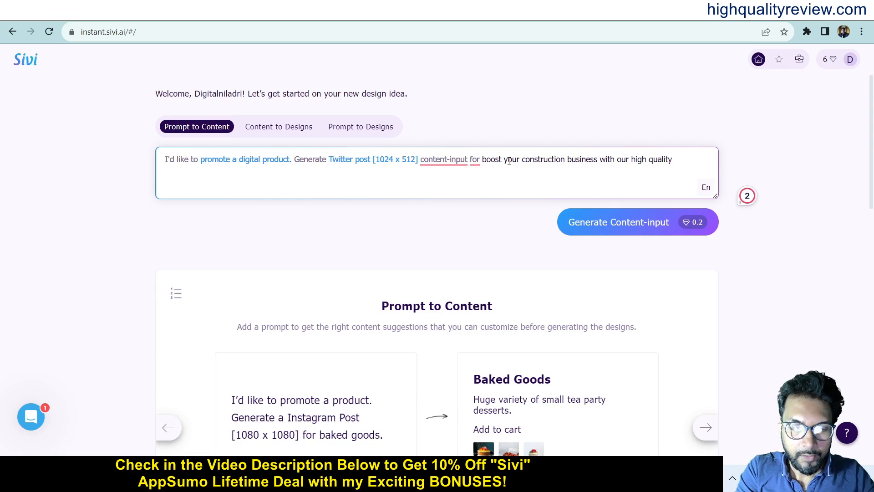
text(Irad)
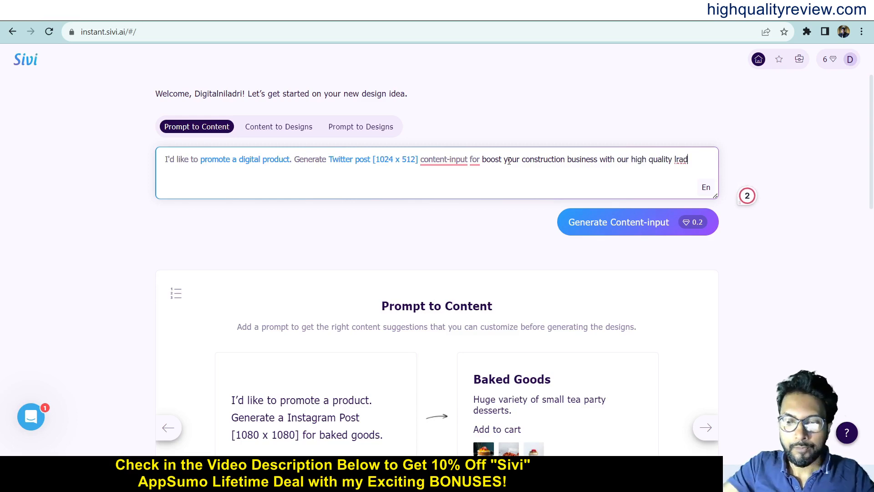
text(lead)
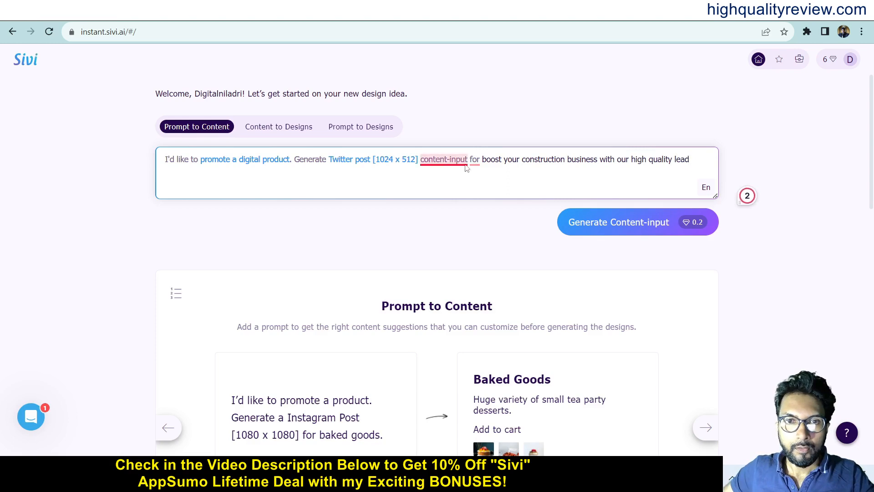
- Apply the Grammarly fix, remove the stray letter and end the prompt with a period
click(475, 160)
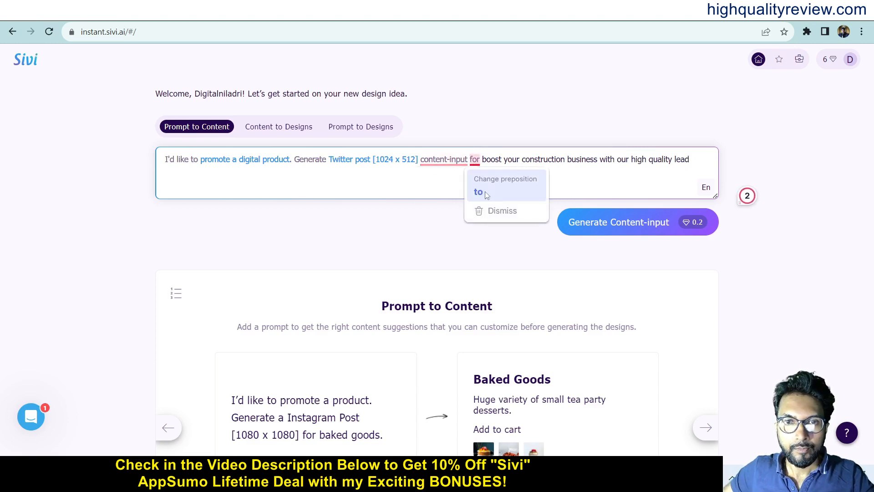
click(478, 191)
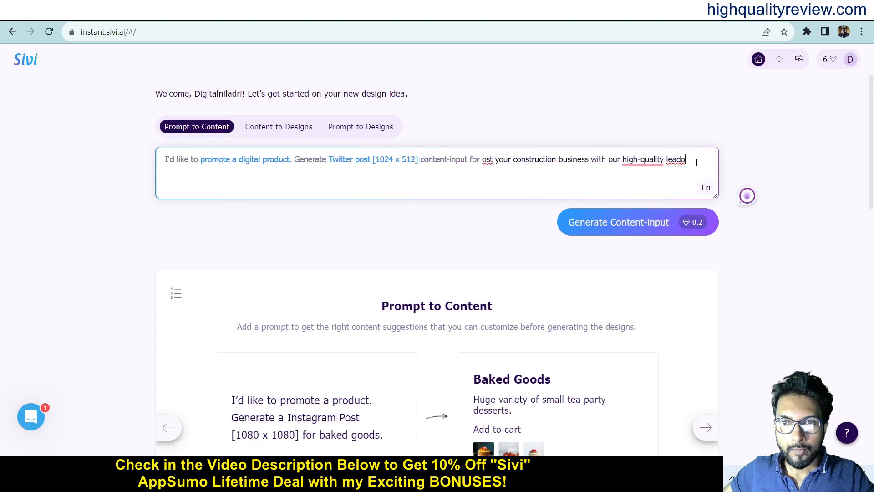
key(Backspace)
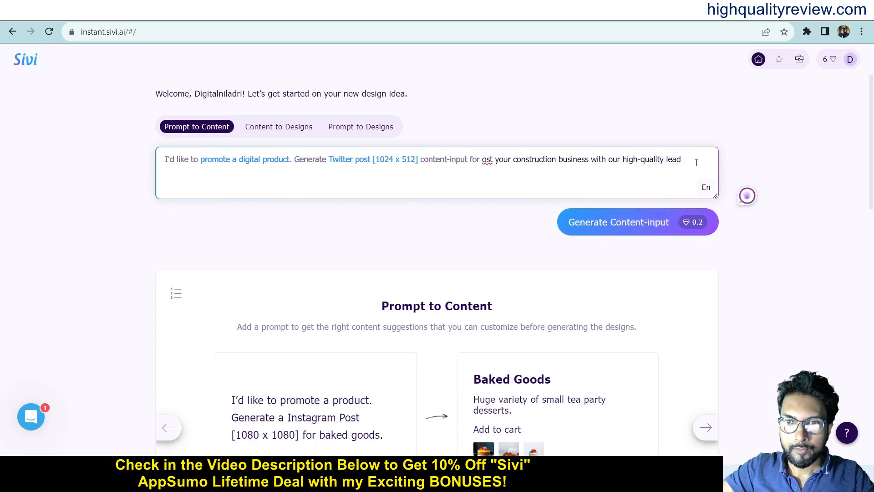
text(.)
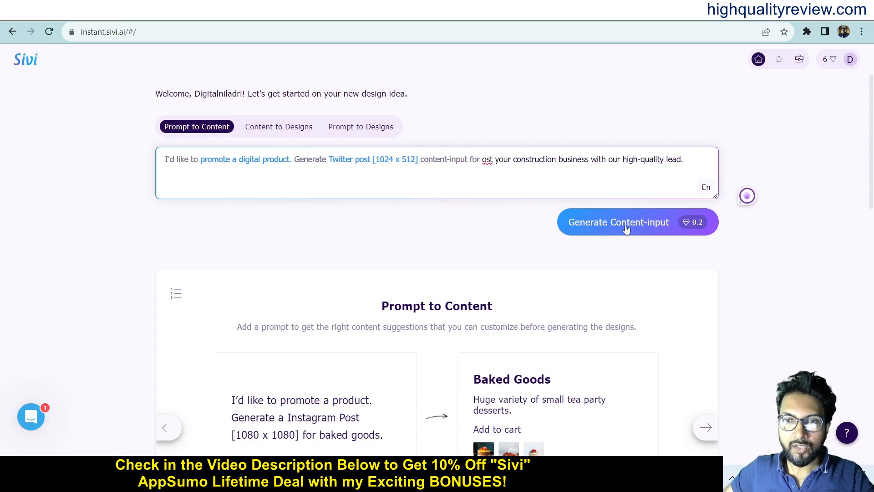
- Generate content-input, producing 'Boost Your Construction Business' with tagline, Learn More and image
click(619, 221)
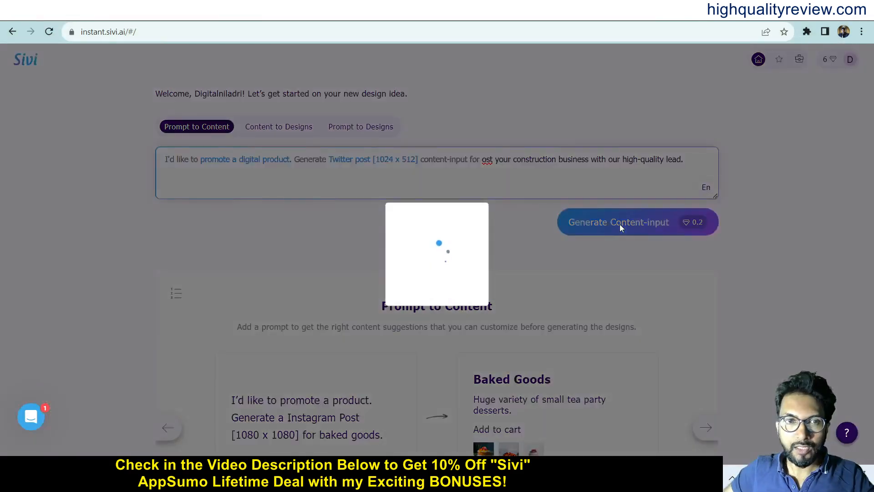
click(618, 221)
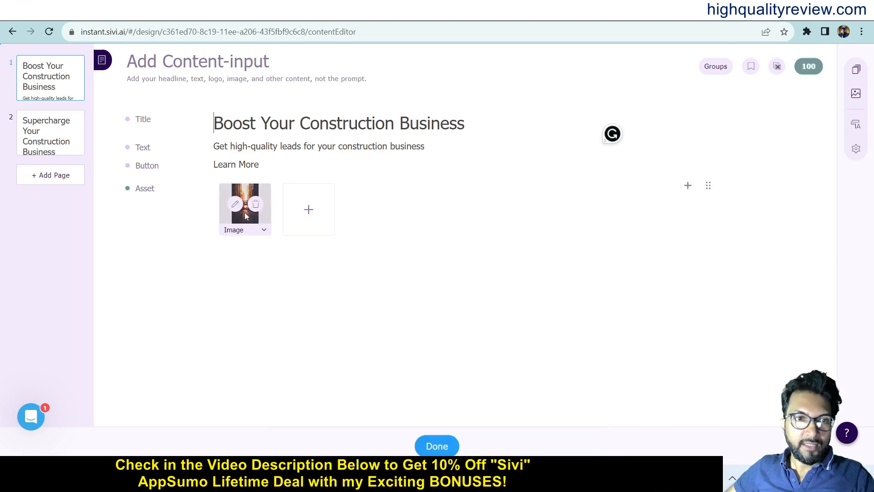
mouse_move(309, 210)
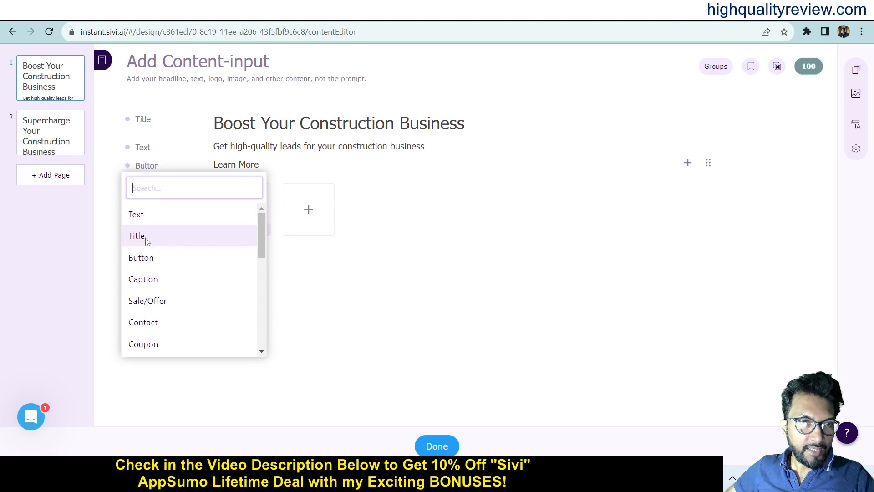
mouse_move(144, 322)
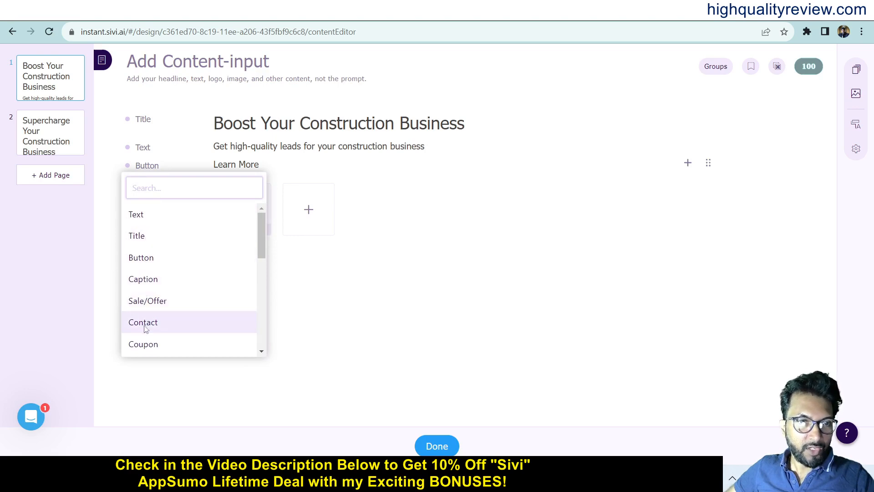
- Scroll the content type list to add a Text field below the image
scroll(down, 3)
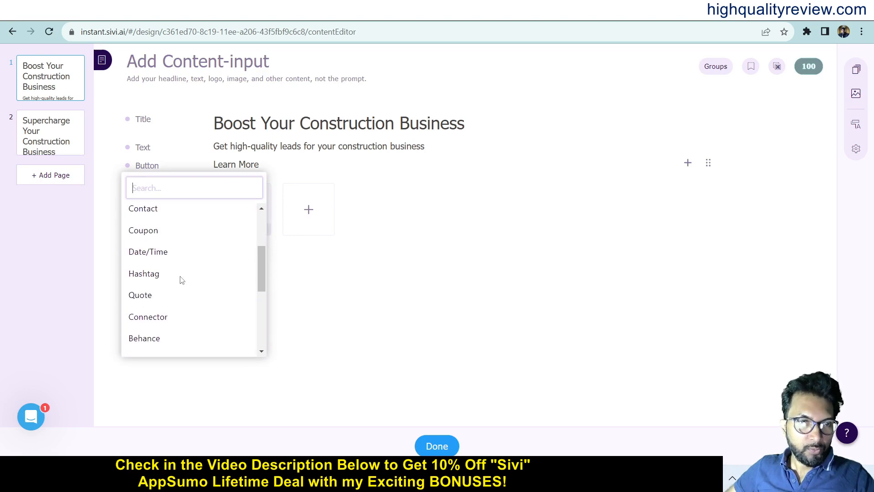
scroll(down, 3)
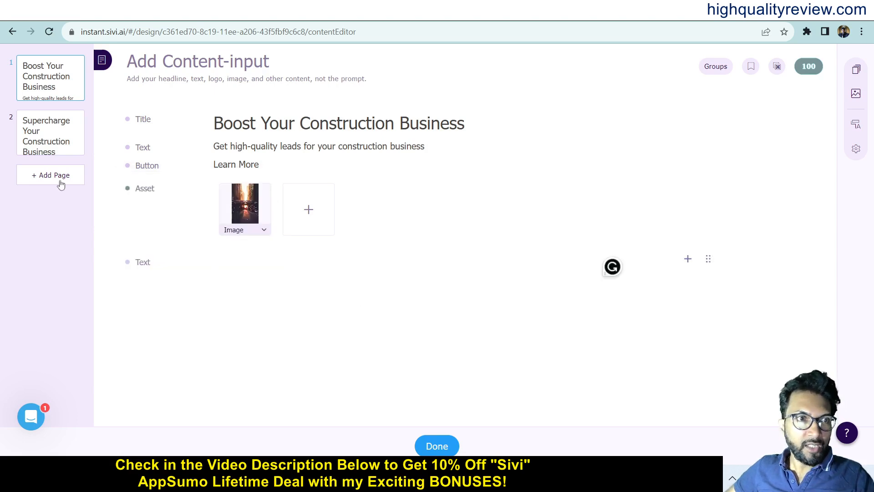
- Open page 2, 'Supercharge Your Construction Business', from the left page list
click(49, 132)
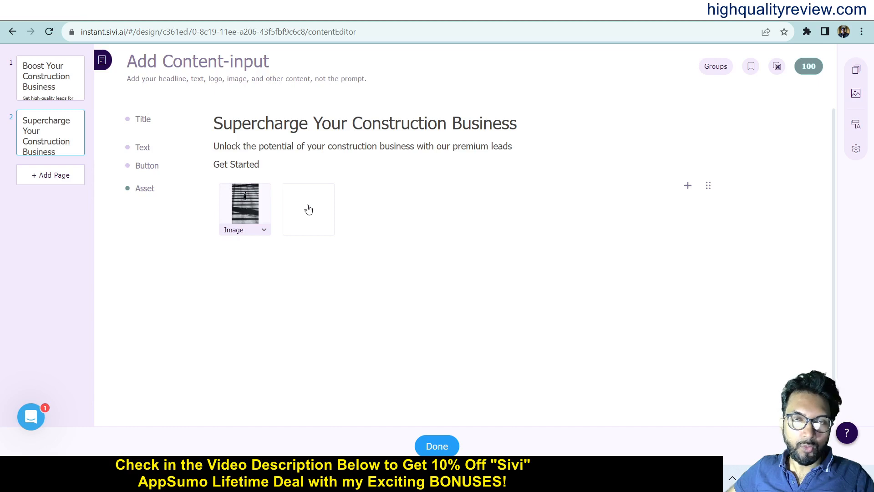
mouse_move(154, 111)
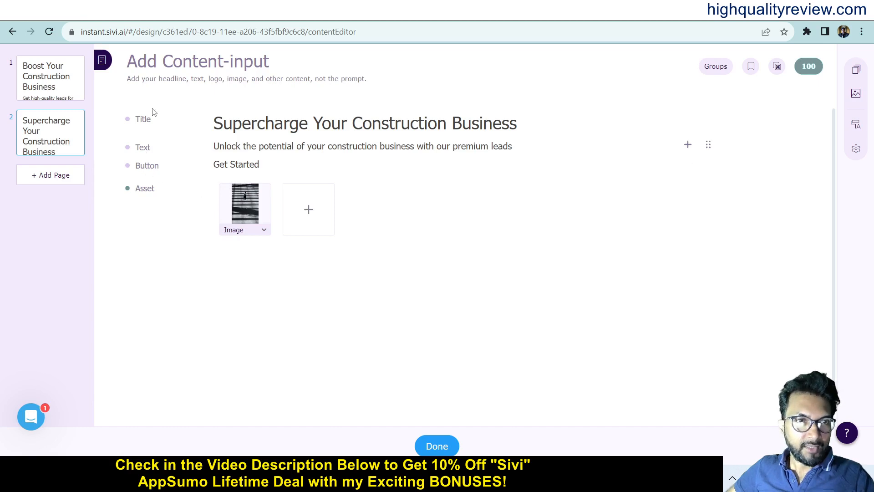
mouse_move(401, 364)
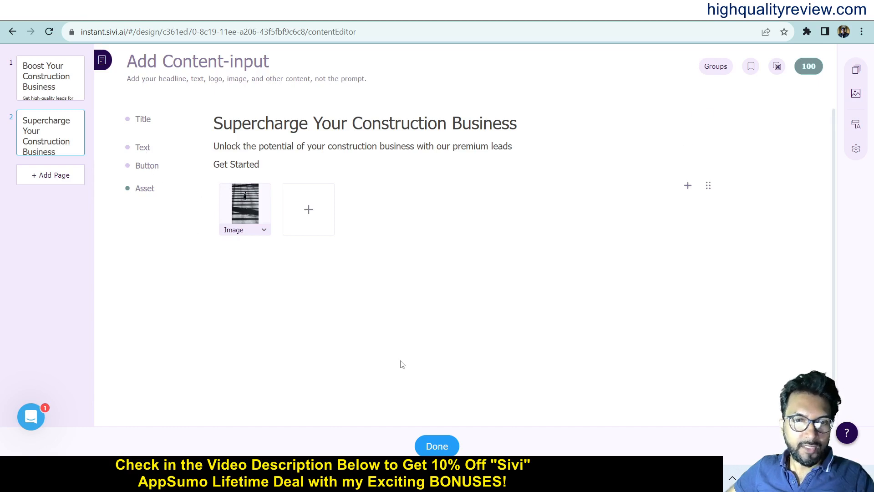
- Finish the two-page content and generate eight design variations from it
click(437, 445)
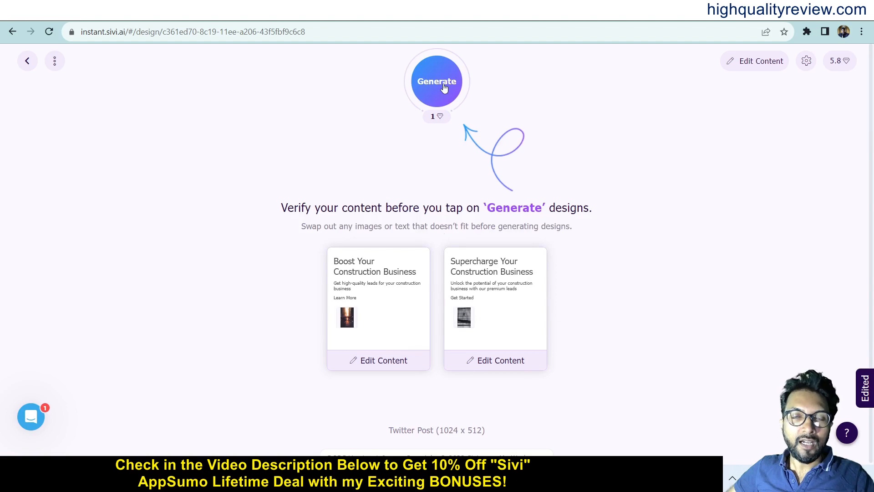
click(437, 82)
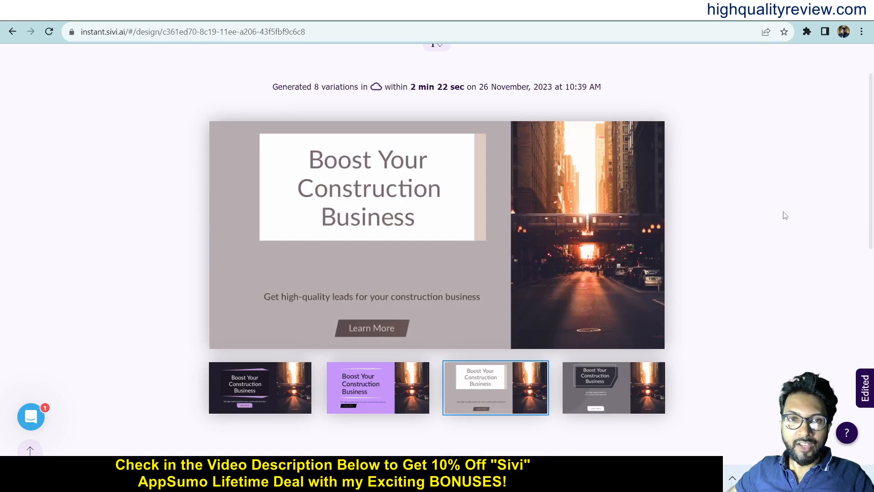
- Preview the dark grey and purple variations of the Boost and Supercharge construction posts
click(614, 387)
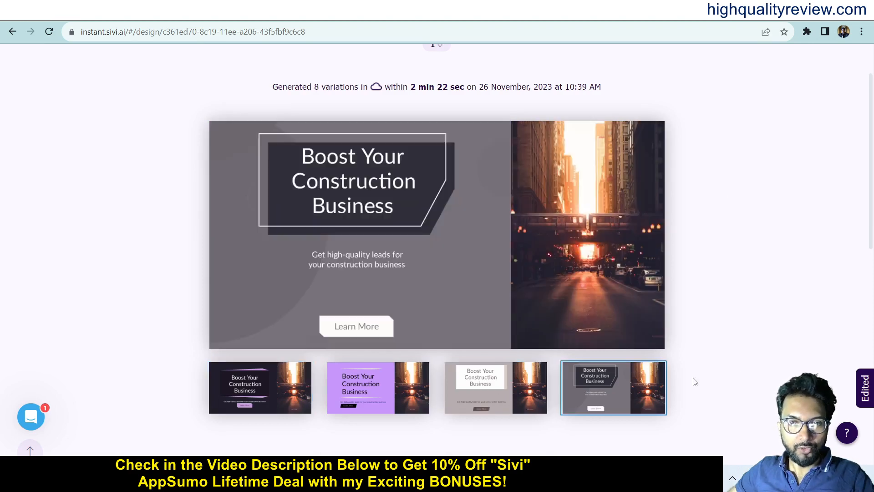
click(377, 397)
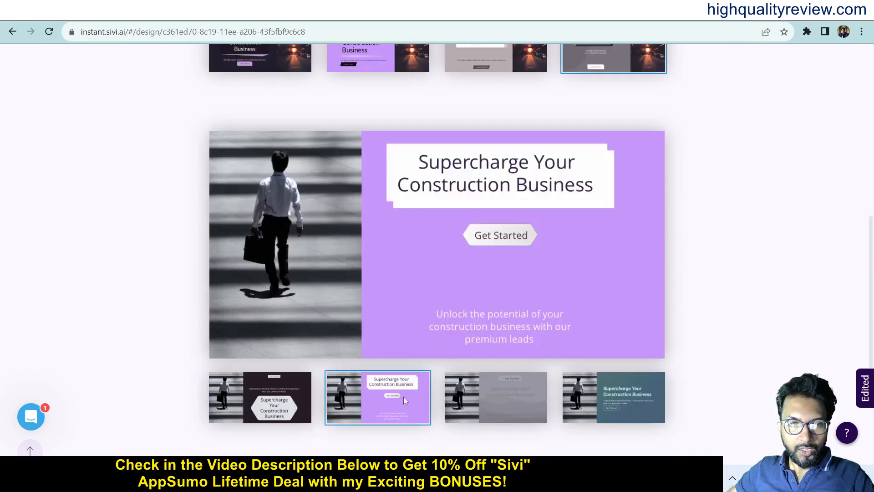
scroll(up, 3)
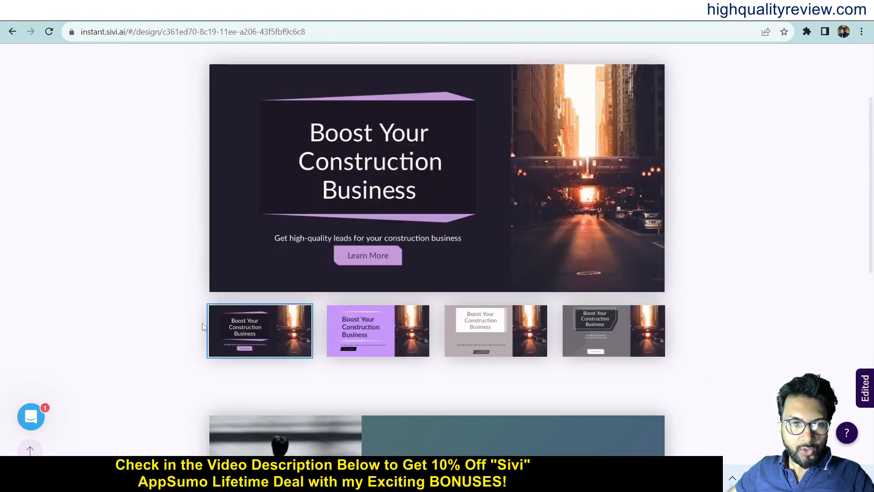
click(378, 330)
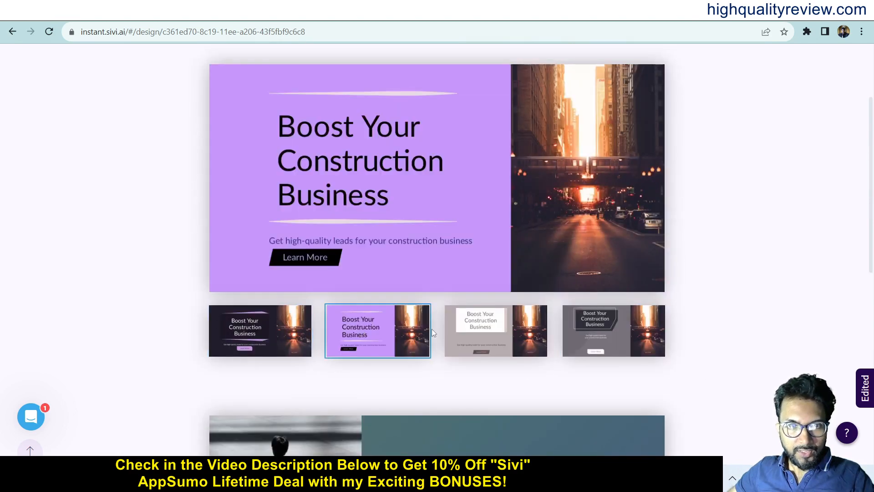
scroll(down, 3)
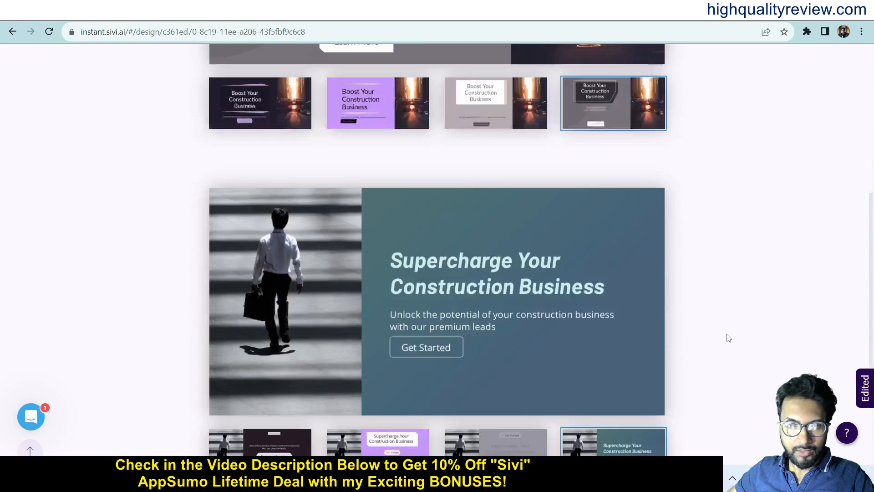
scroll(down, 3)
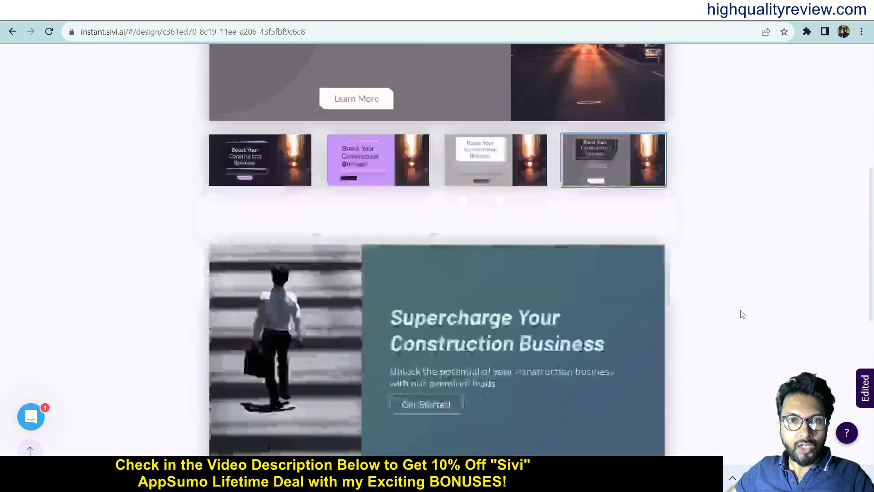
scroll(up, 3)
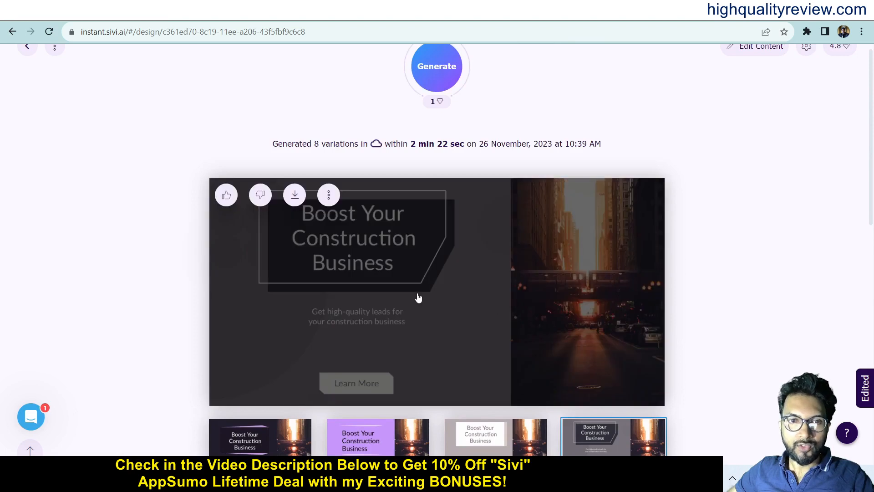
mouse_move(294, 201)
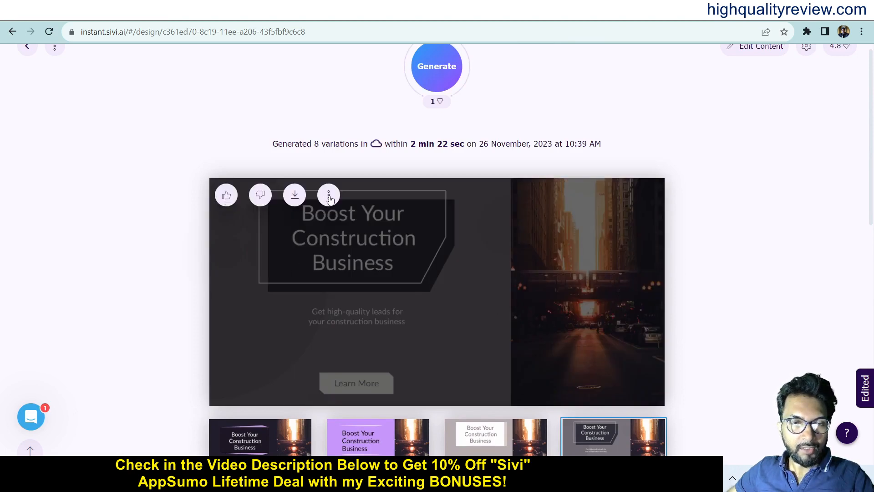
- Choose Edit from the dark grey Boost variation's three-dot menu
click(328, 194)
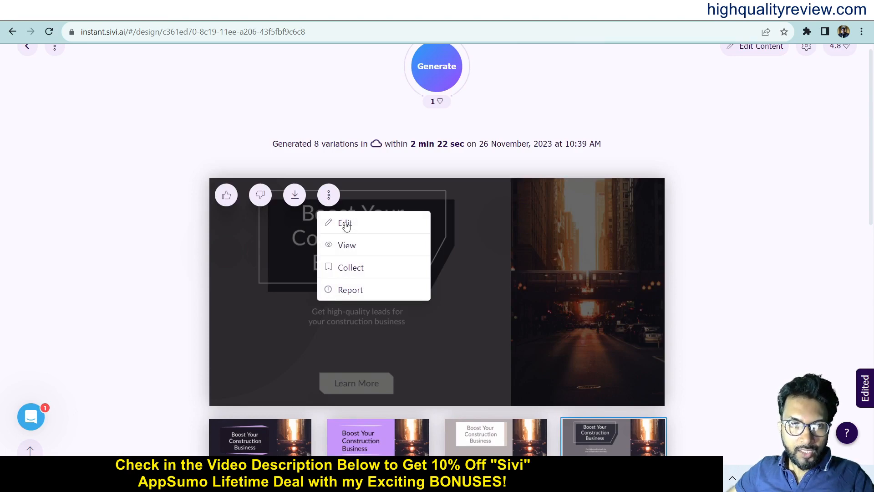
click(344, 223)
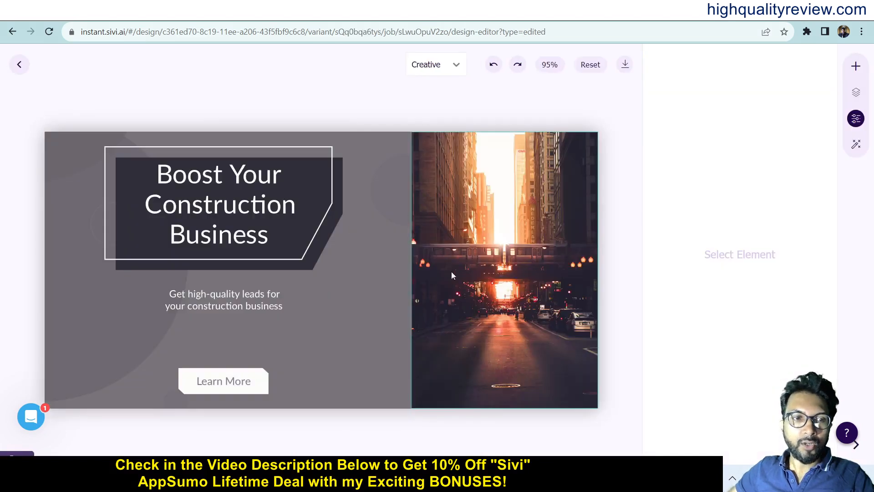
- Switch the editor from Creative to Classic mode and select the design background
click(435, 65)
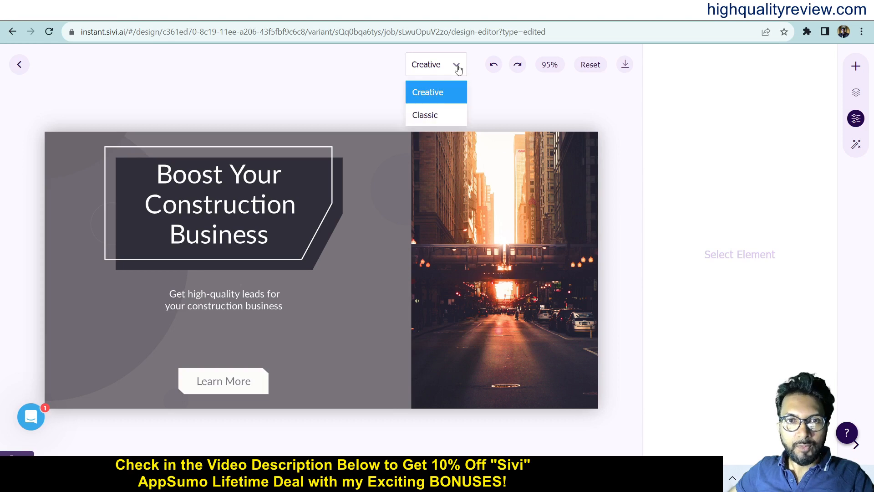
click(425, 115)
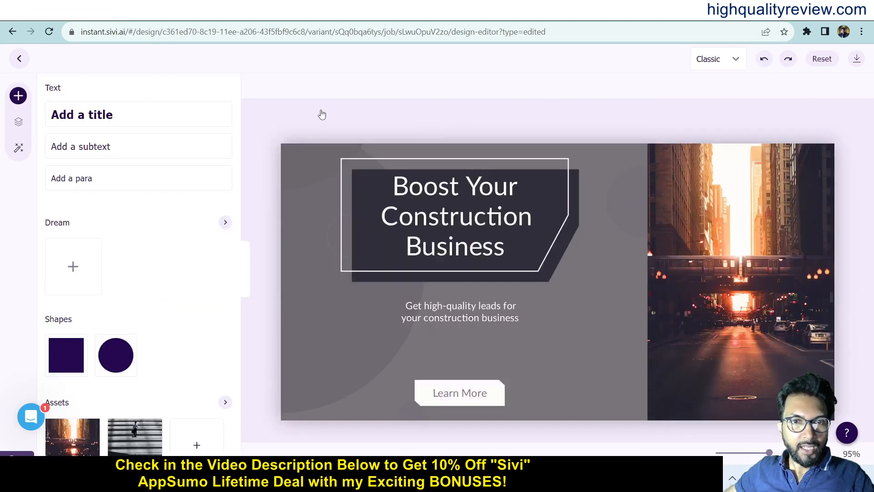
mouse_move(95, 112)
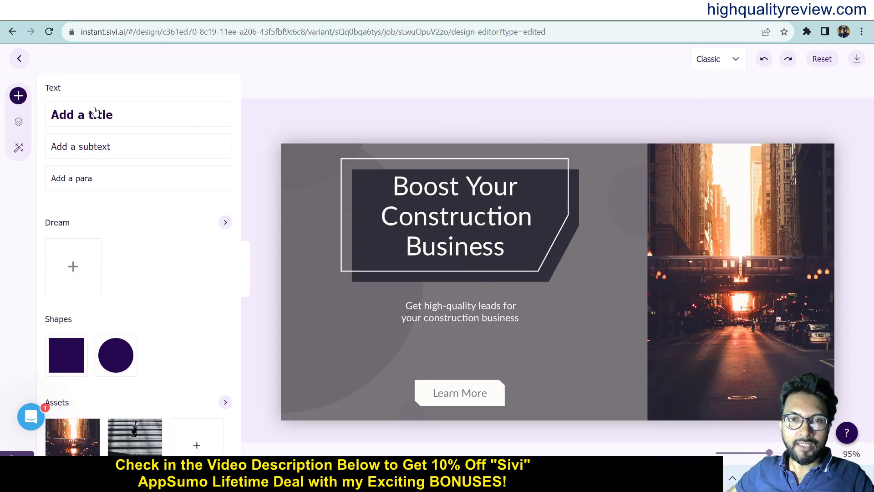
mouse_move(455, 219)
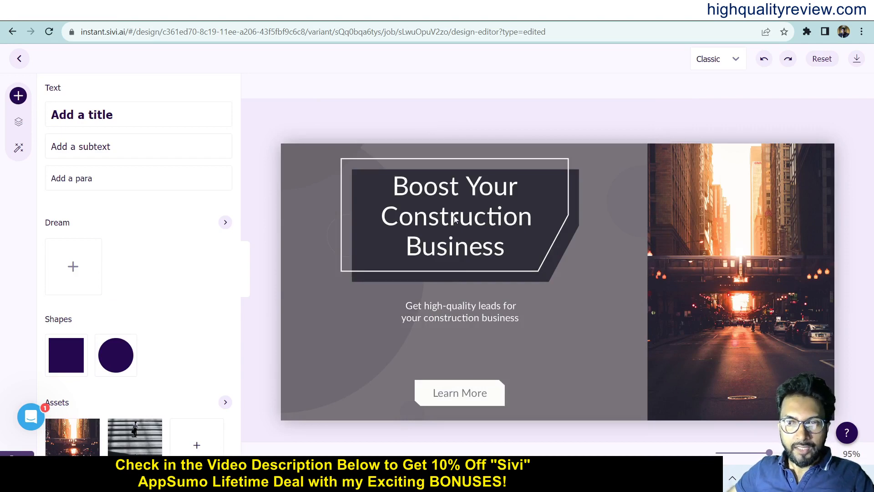
click(742, 279)
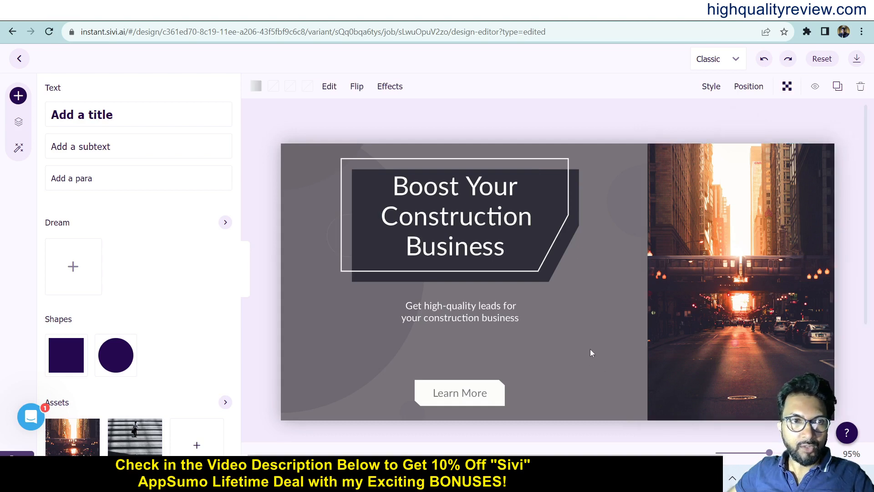
mouse_move(256, 86)
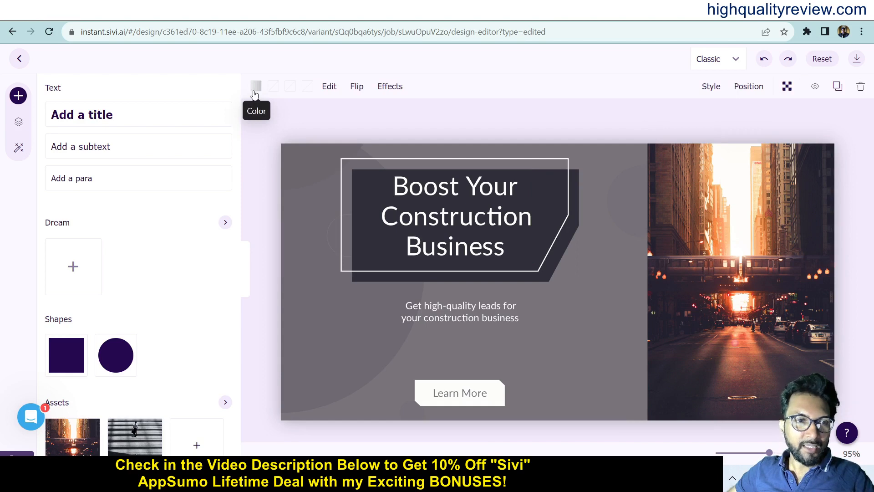
mouse_move(166, 300)
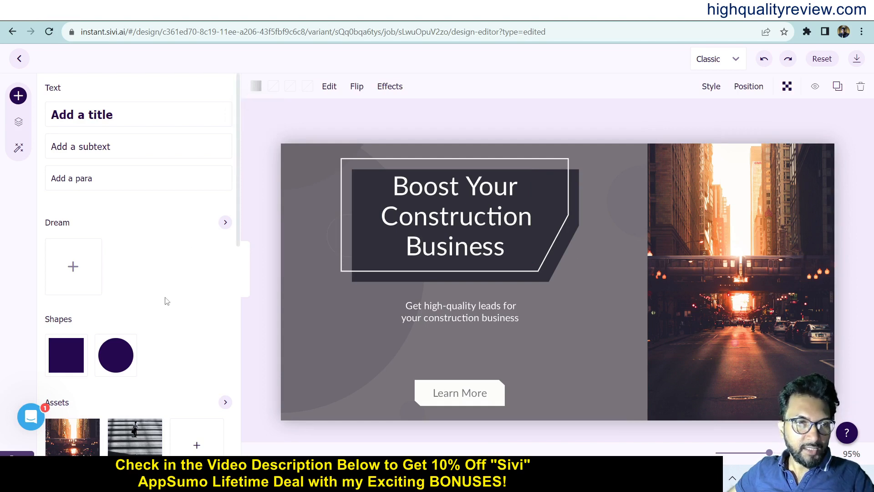
scroll(down, 3)
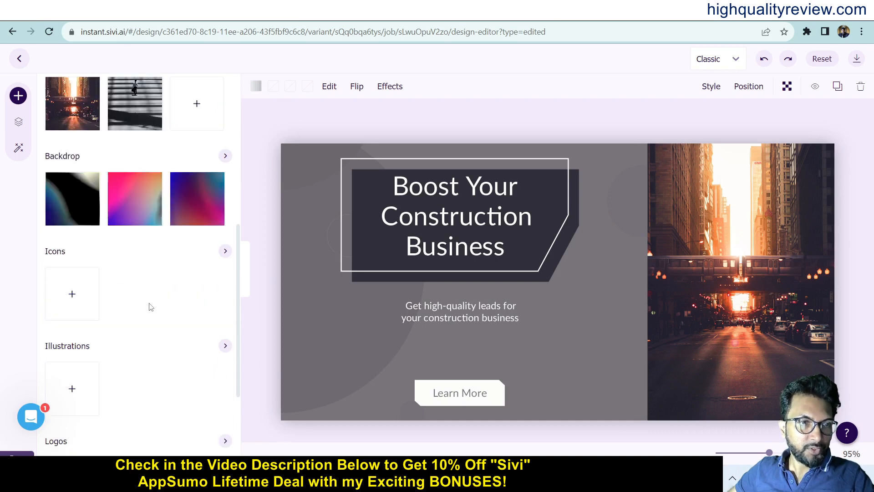
scroll(down, 3)
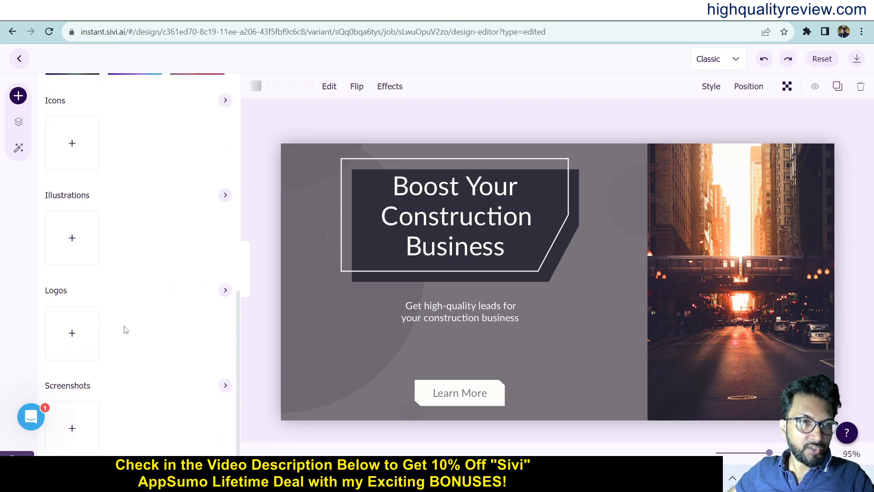
mouse_move(72, 448)
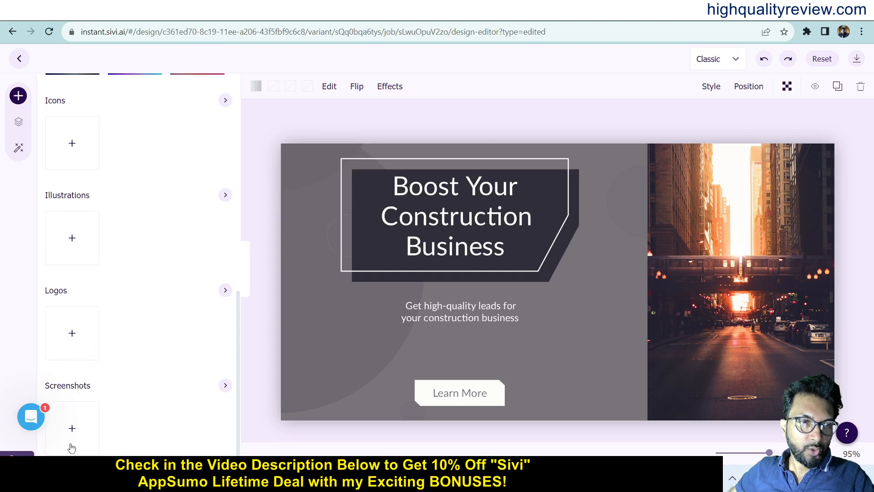
mouse_move(141, 282)
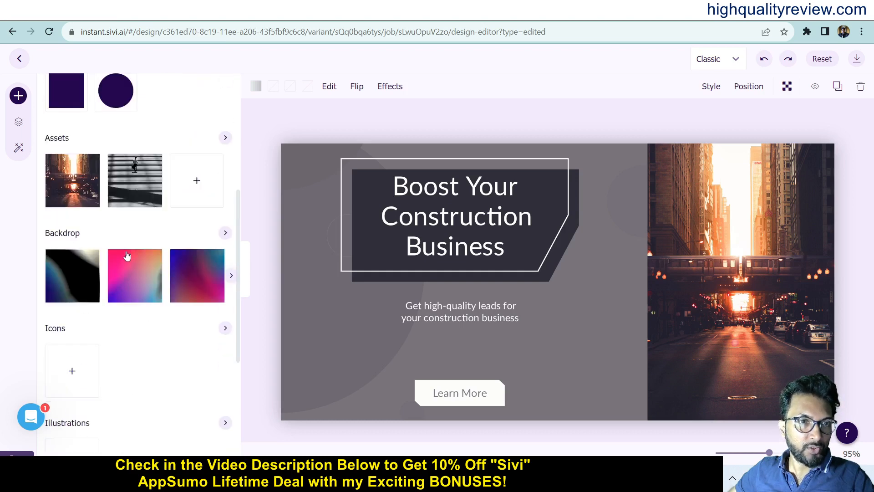
click(72, 275)
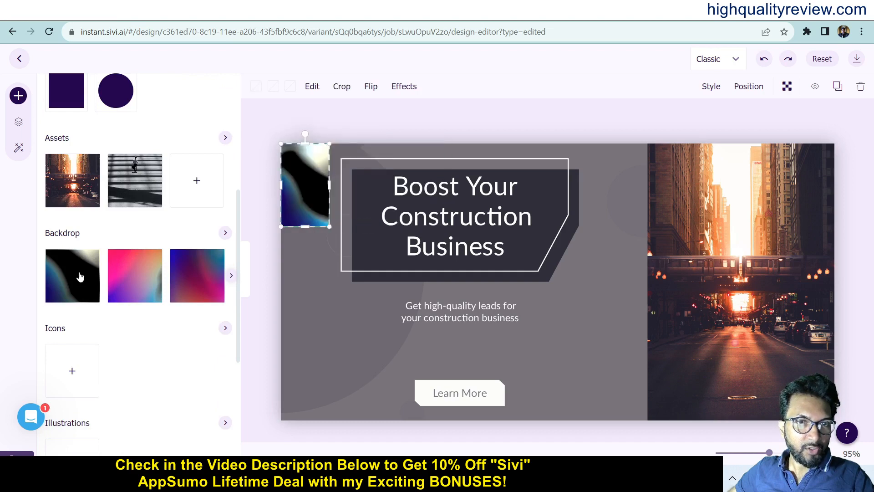
mouse_move(313, 206)
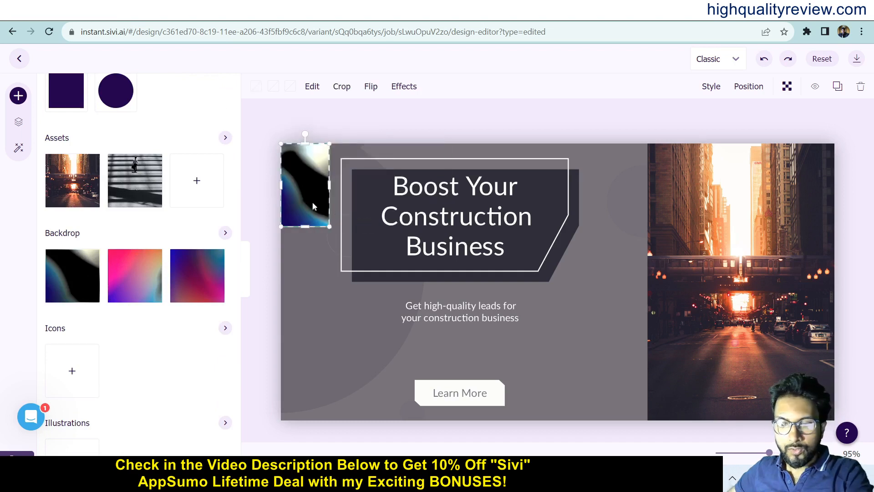
scroll(down, 3)
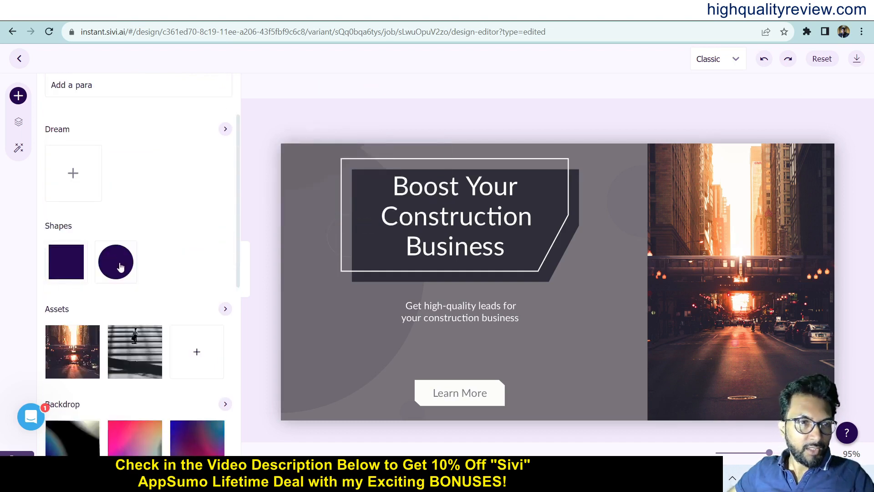
click(116, 261)
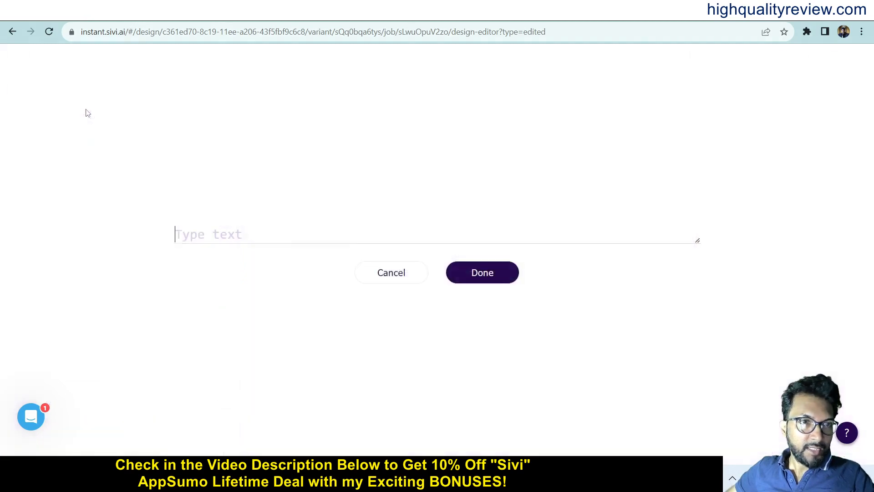
- Enter 'construction' as a new large text element and confirm it
text(construction)
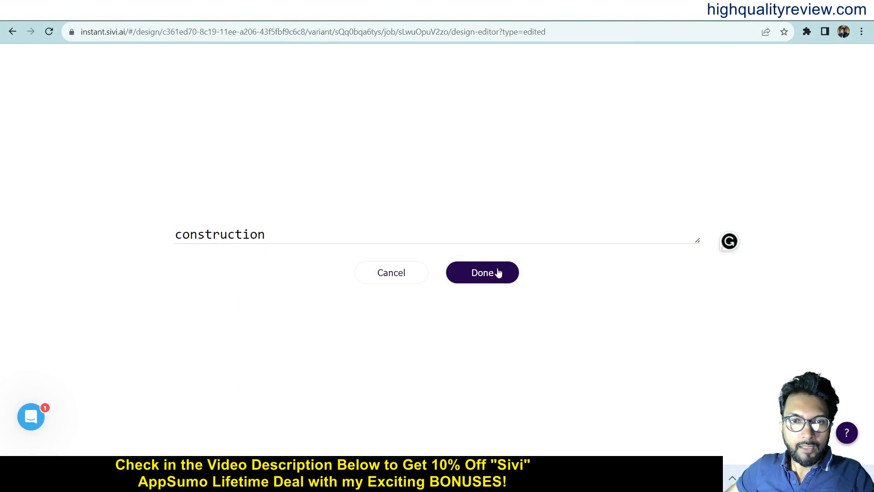
click(482, 273)
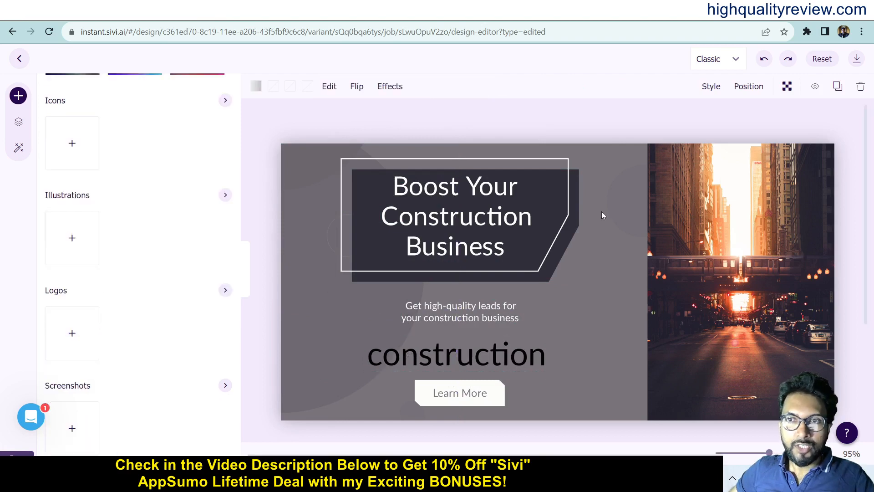
mouse_move(857, 58)
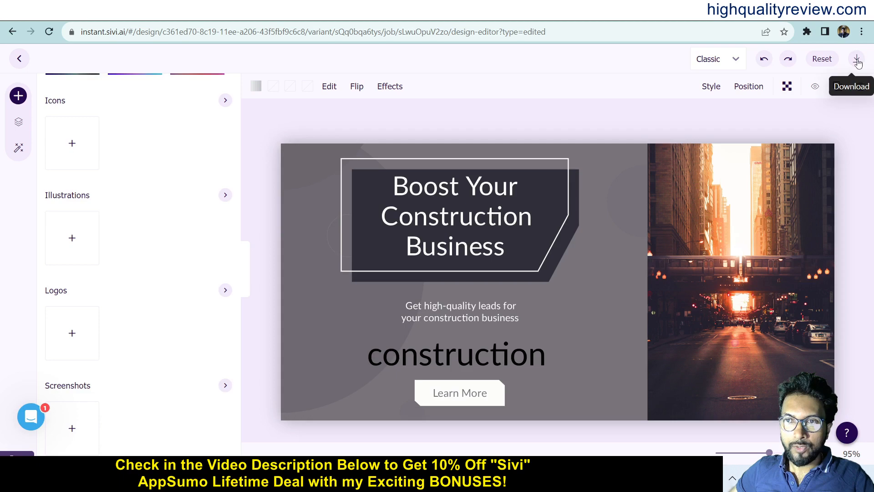
- Download the Boost Your Construction Business design with its construction text
click(858, 58)
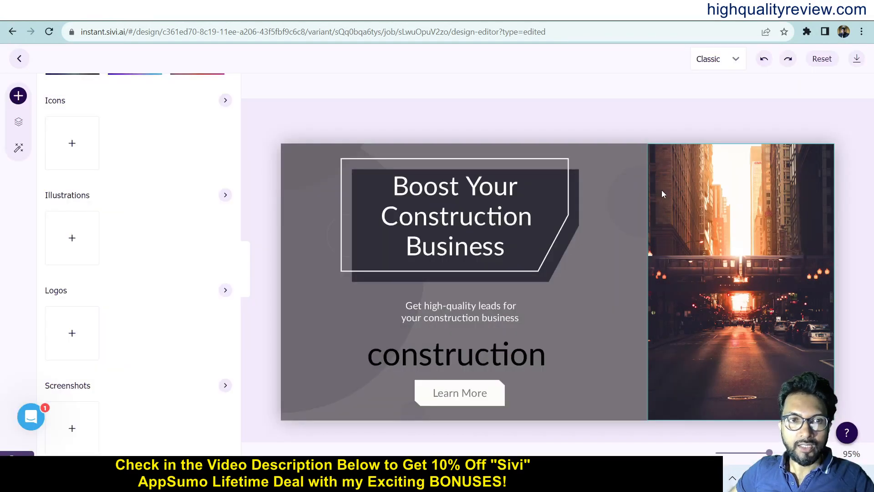
click(857, 58)
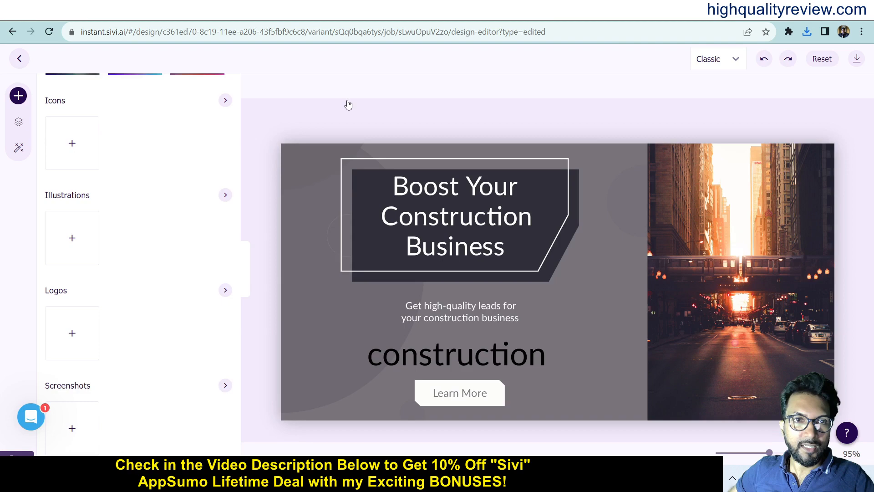
mouse_move(375, 95)
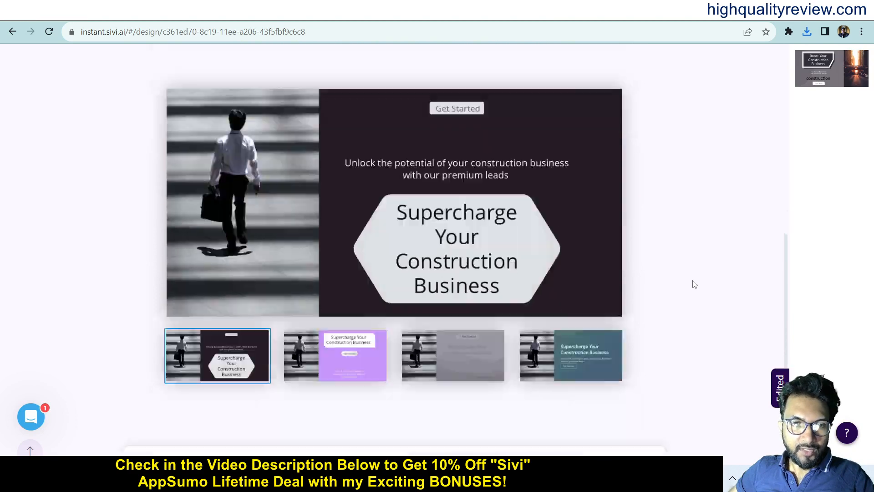
- Open the purple Supercharge Your Construction Business variation in the design editor
click(335, 355)
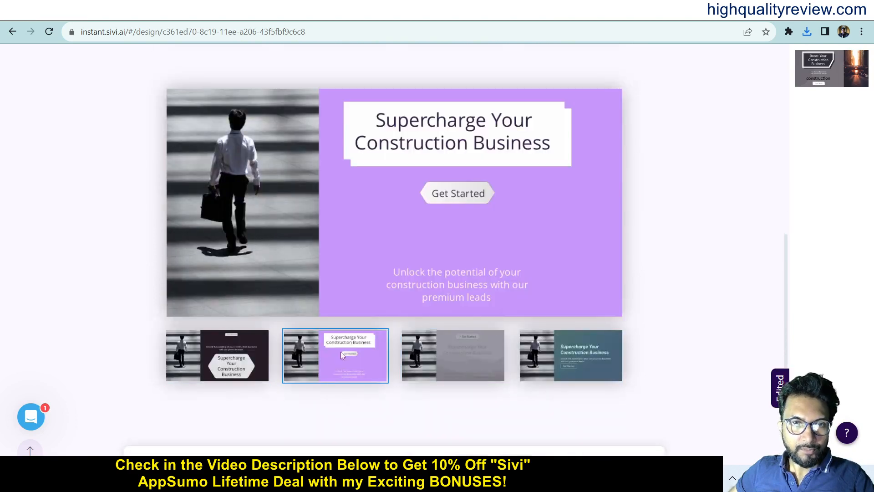
click(286, 106)
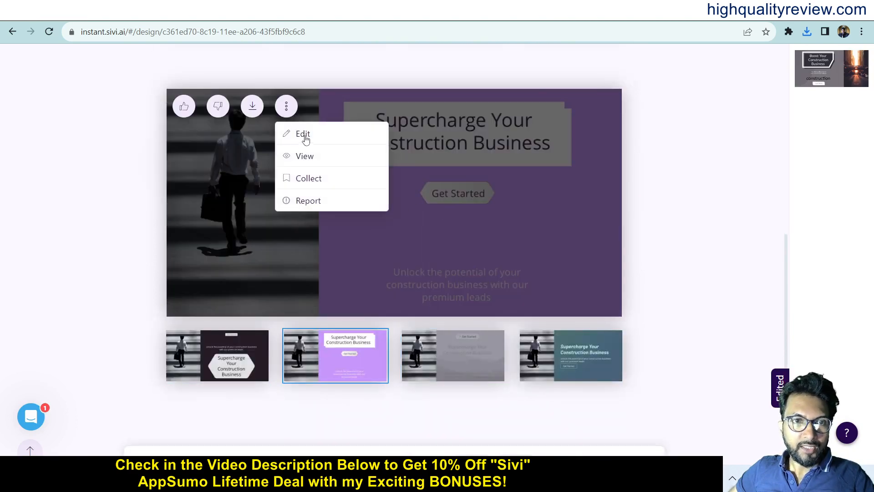
click(302, 134)
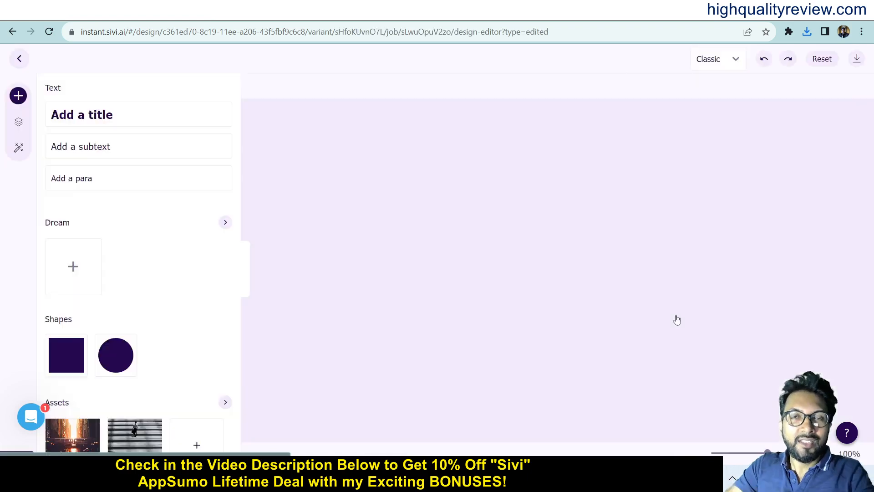